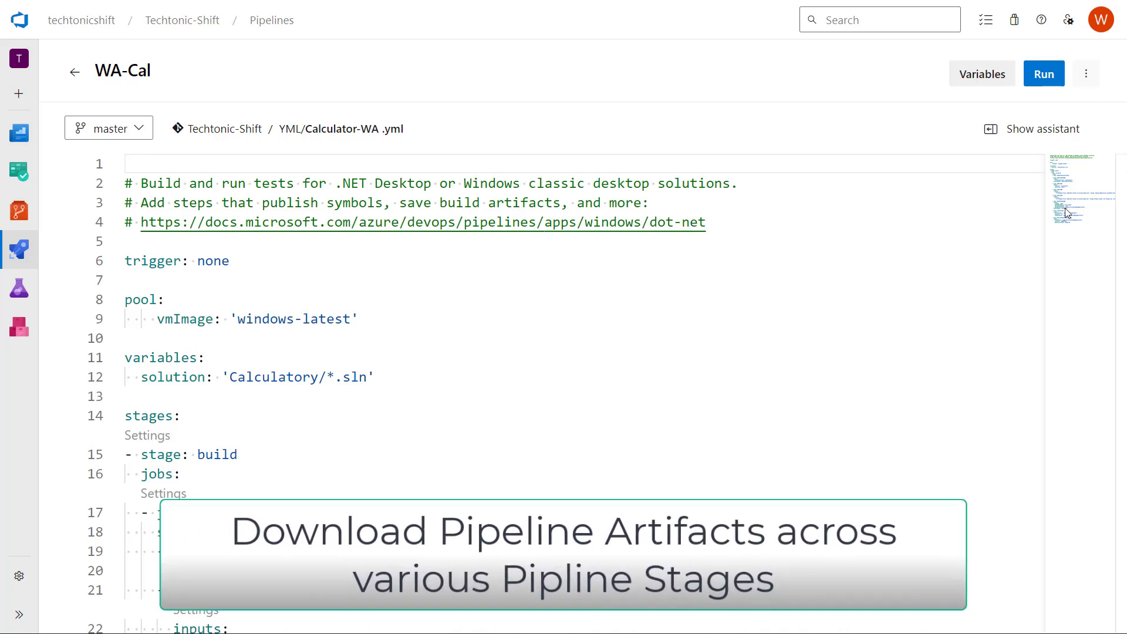
Review the Calculator-WA.yml YAML and bring up the Run pipeline panel for WA-Cal on master.
scroll(down, 3)
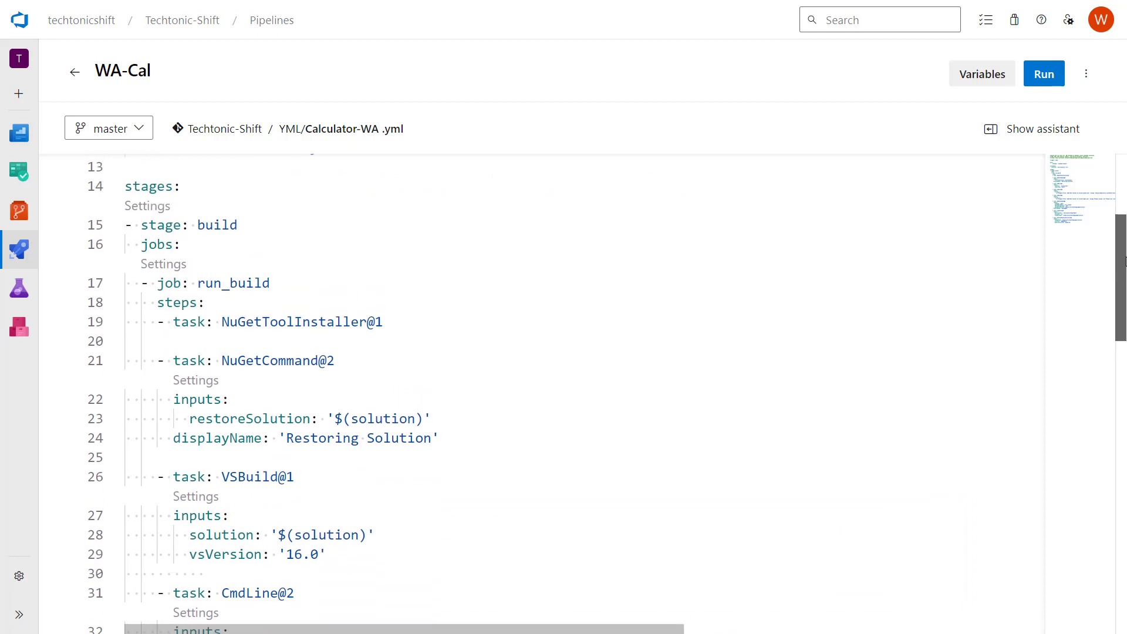
scroll(up, 3)
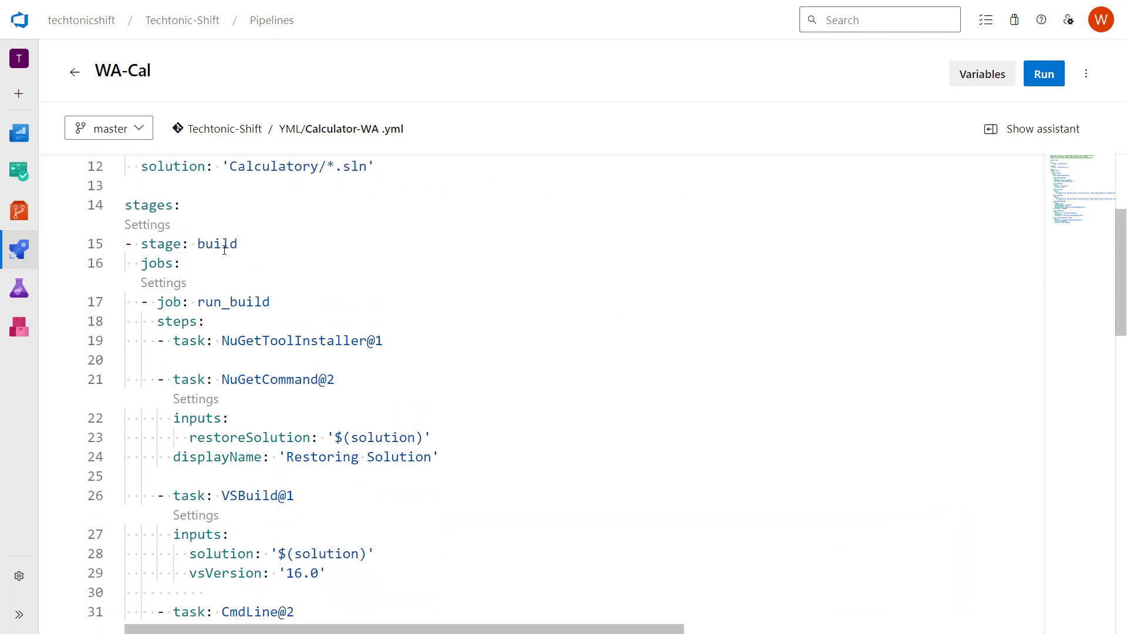
click(1042, 73)
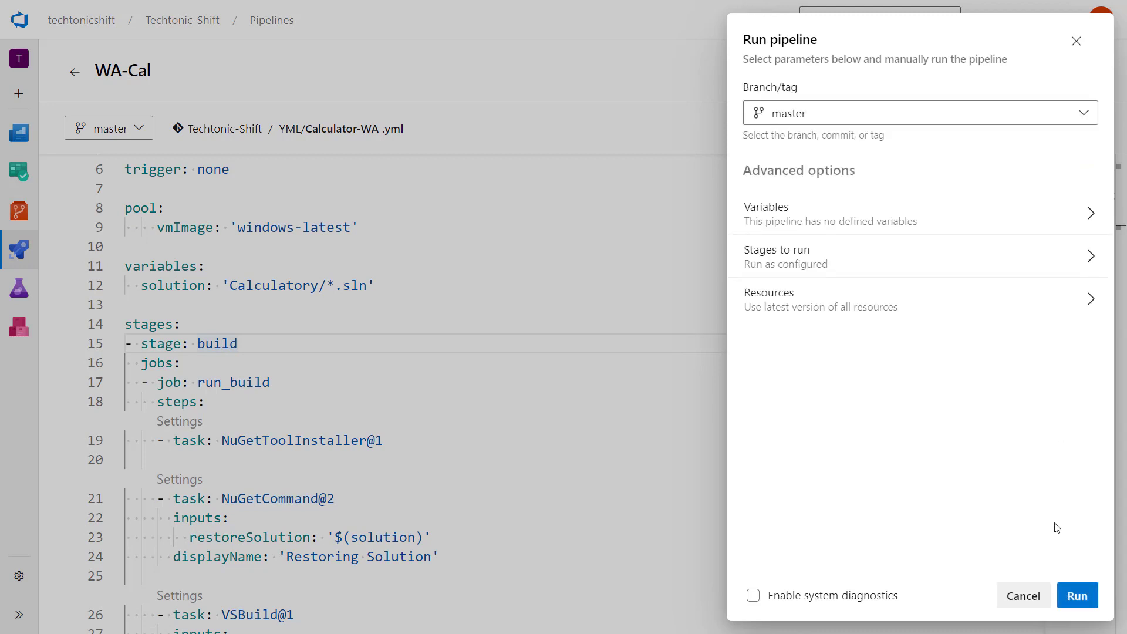
Start WA-Cal run #20230827.6 on master and follow its run_build job log.
click(1077, 595)
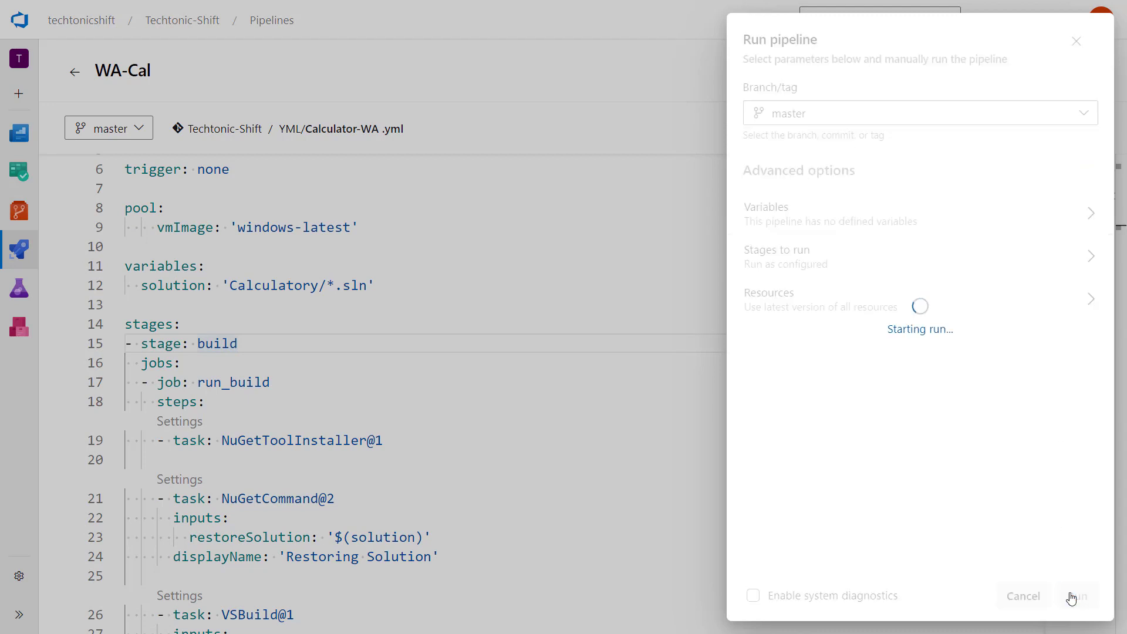
click(1078, 596)
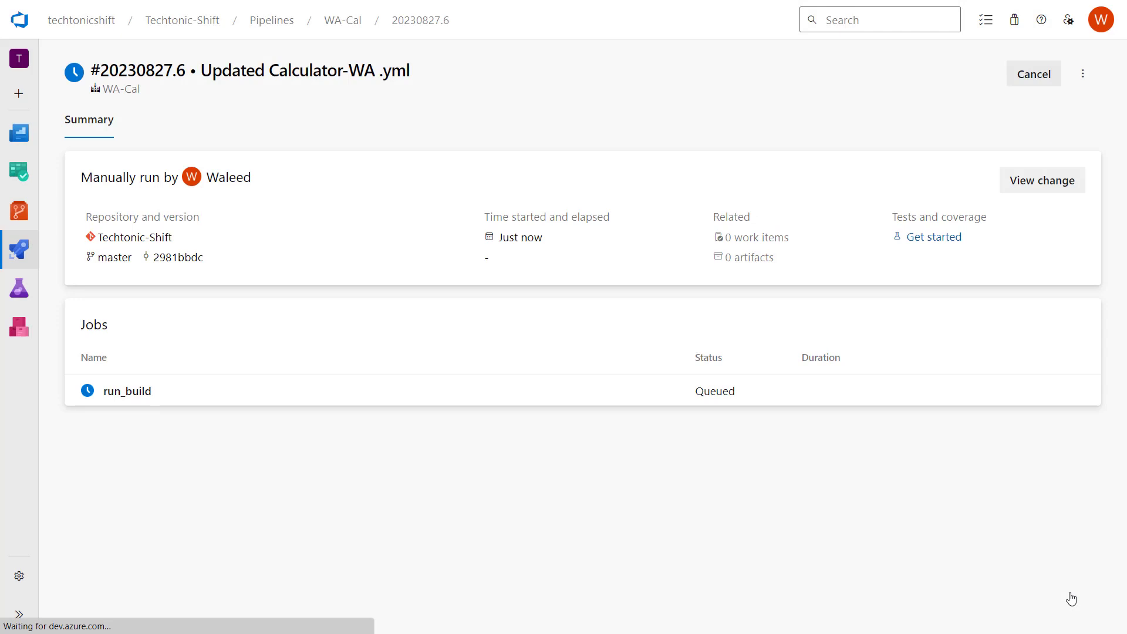
mouse_move(530, 392)
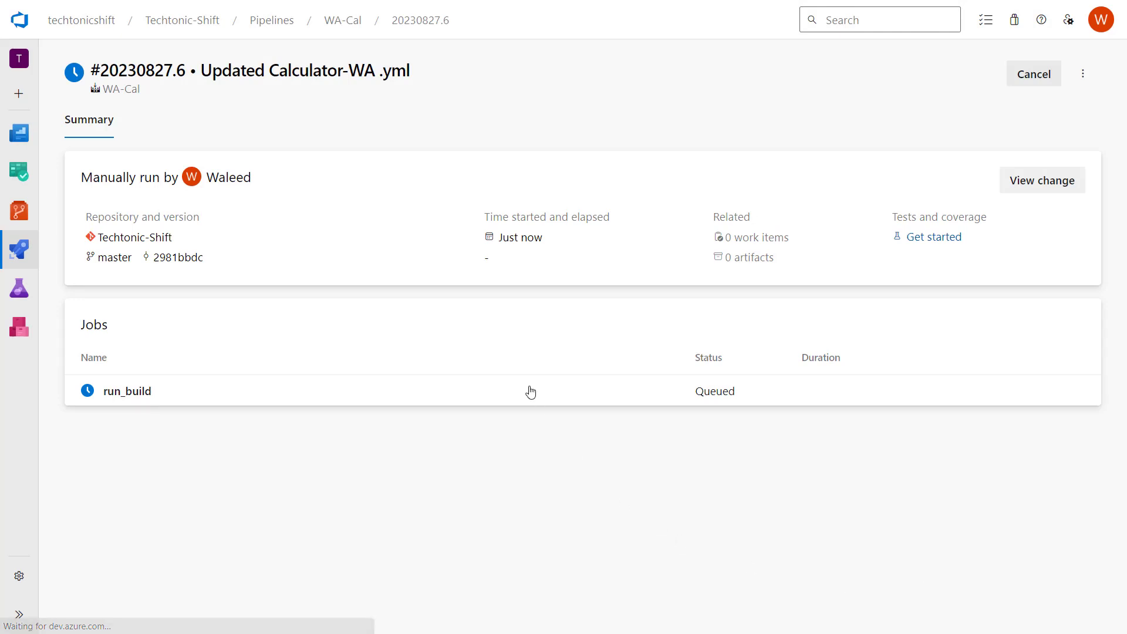
mouse_move(480, 404)
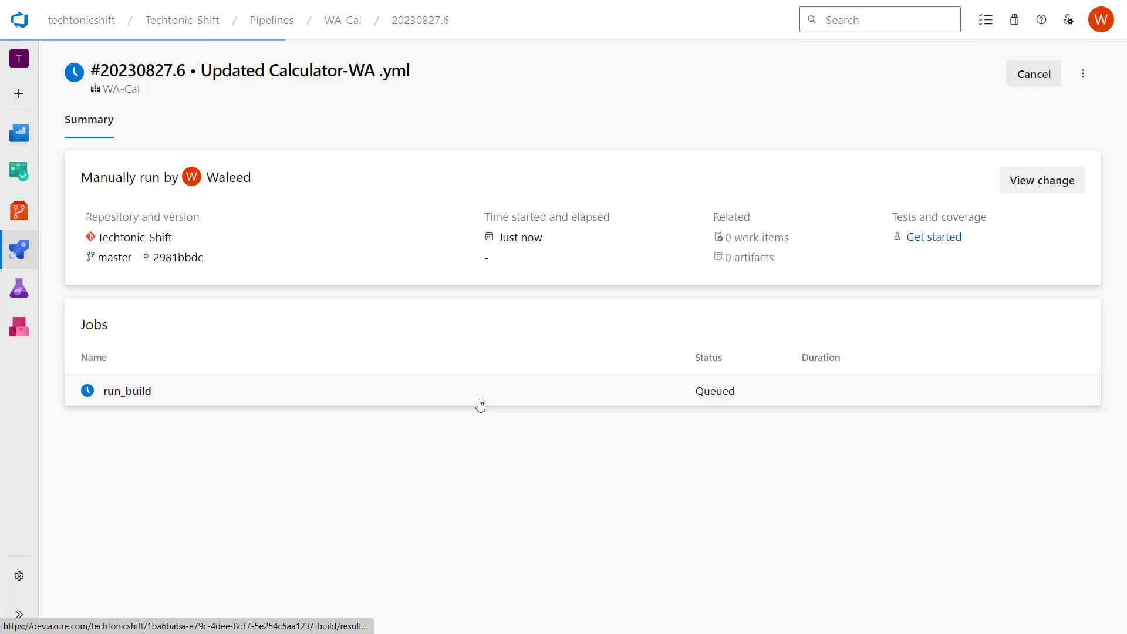
click(133, 389)
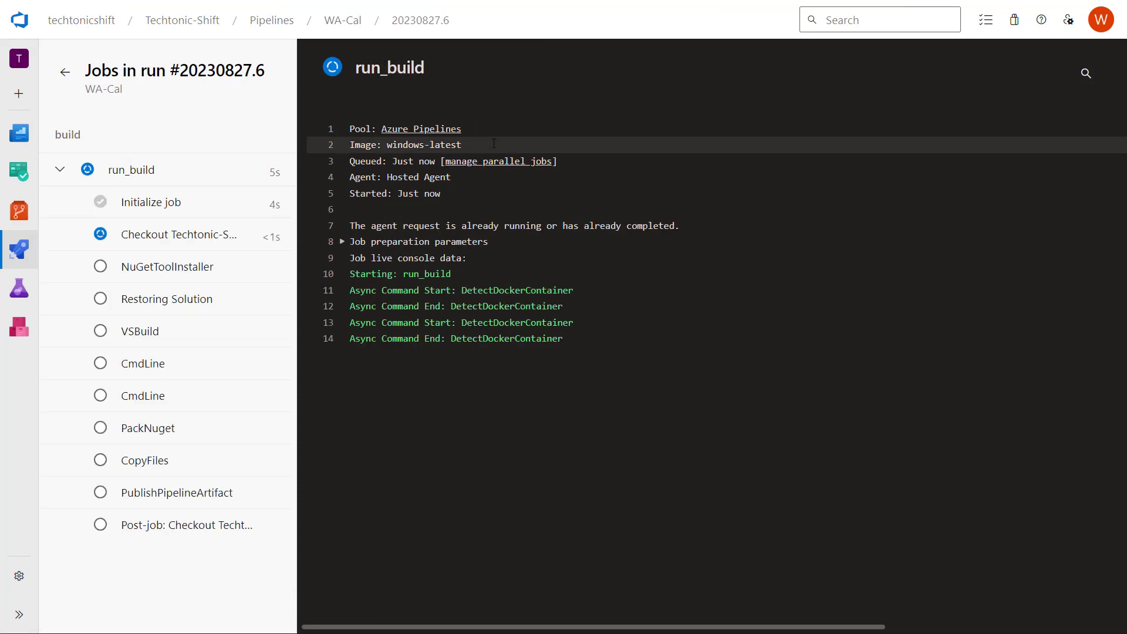
Step through run_build's log entries until the job shows success with 1 artifact produced.
click(176, 235)
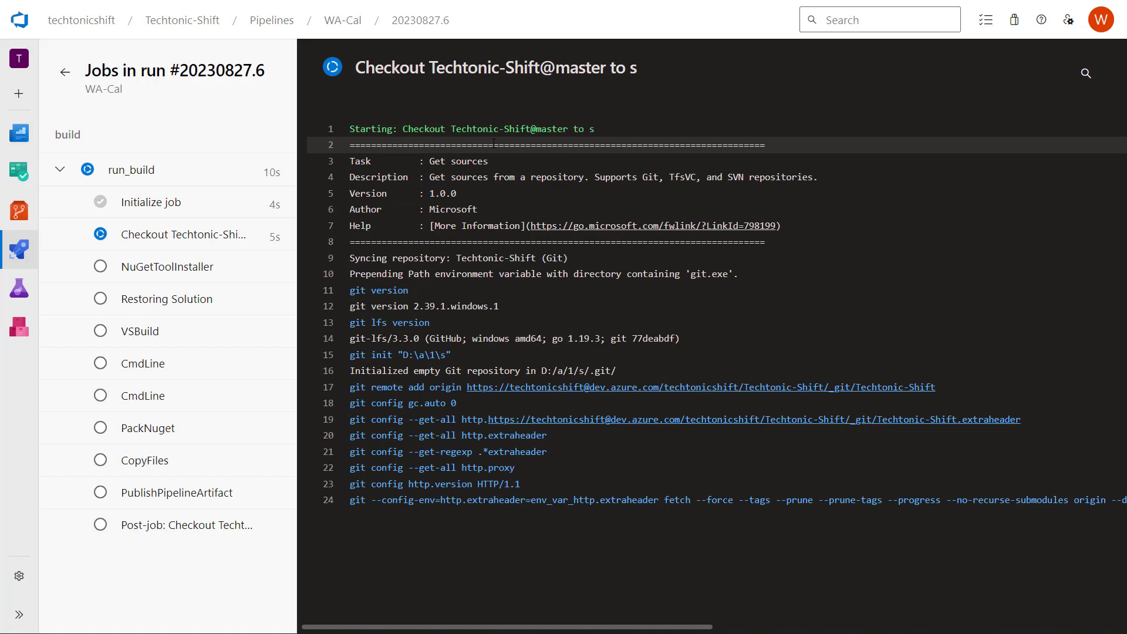
click(170, 267)
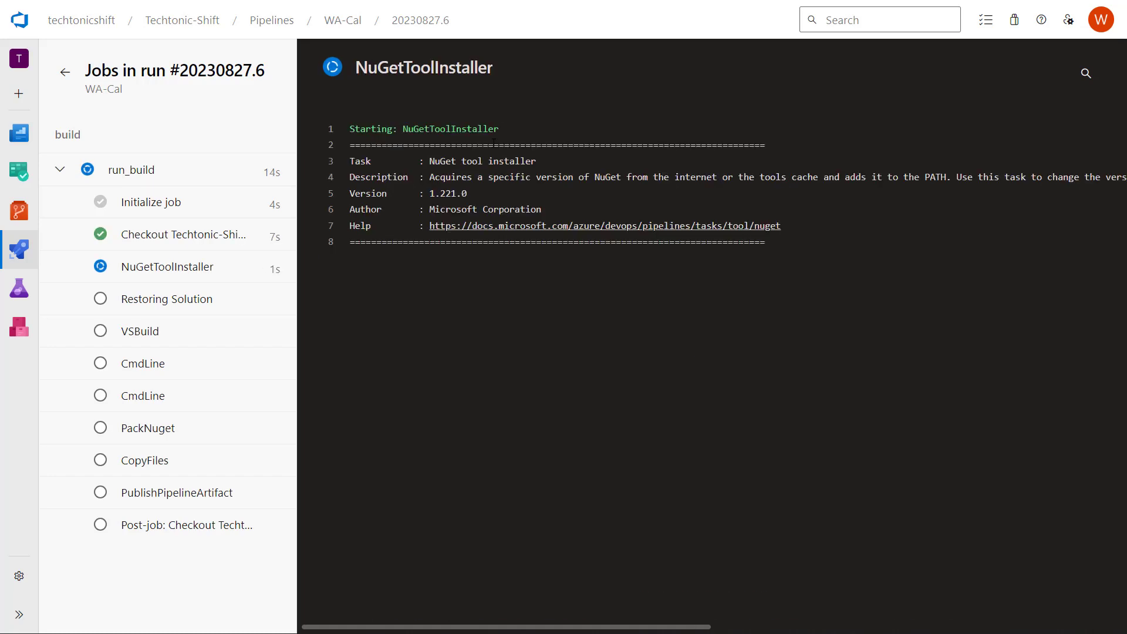
click(165, 298)
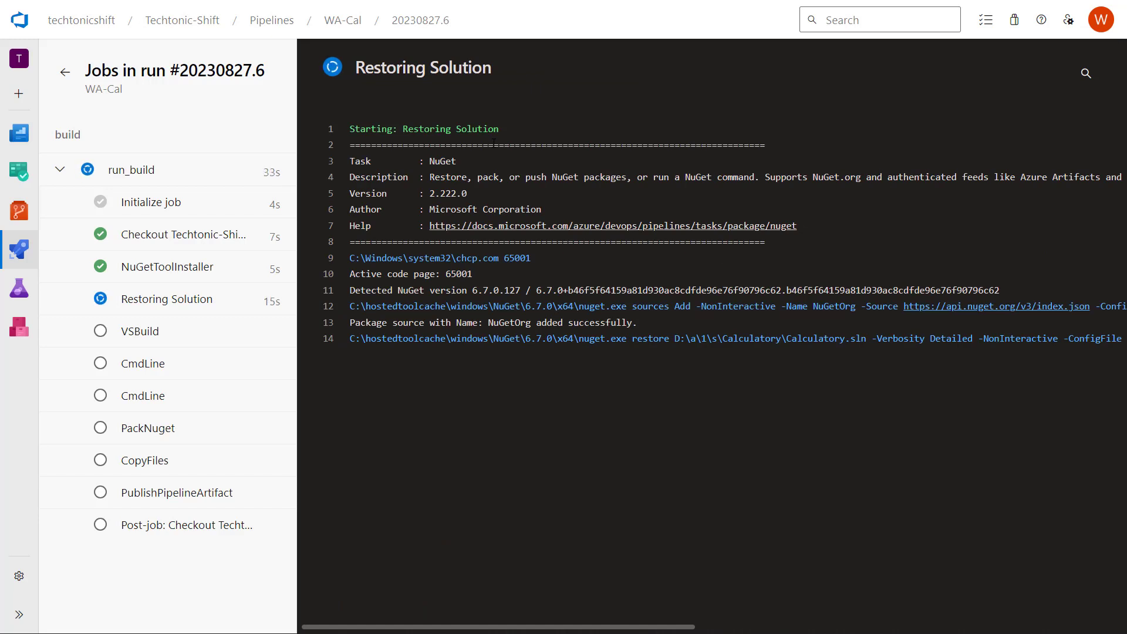
click(141, 331)
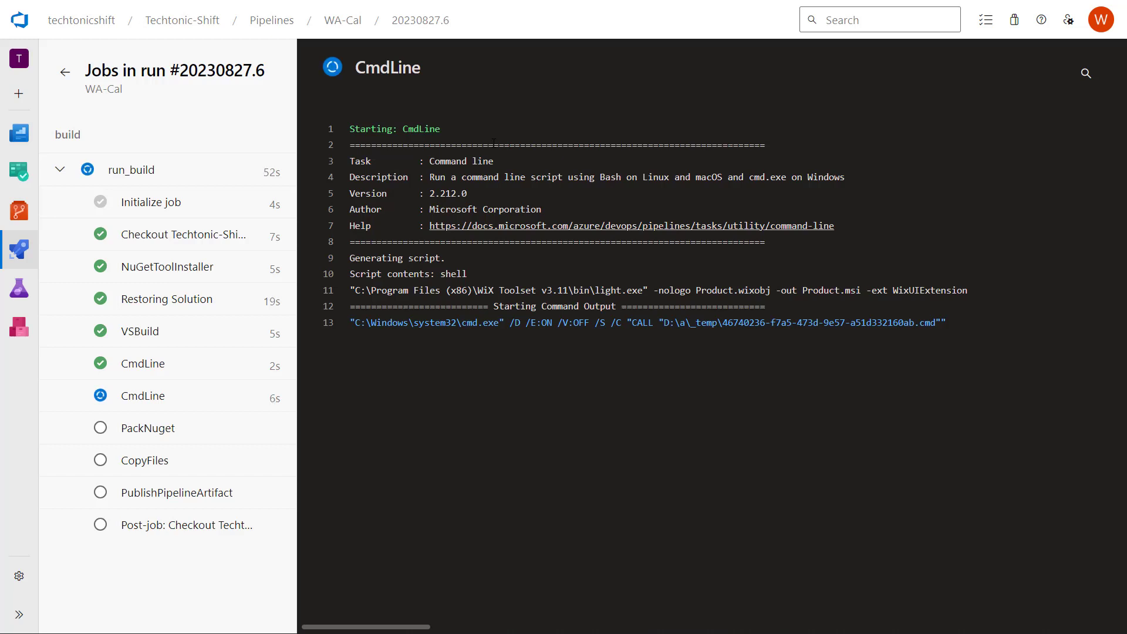
click(176, 492)
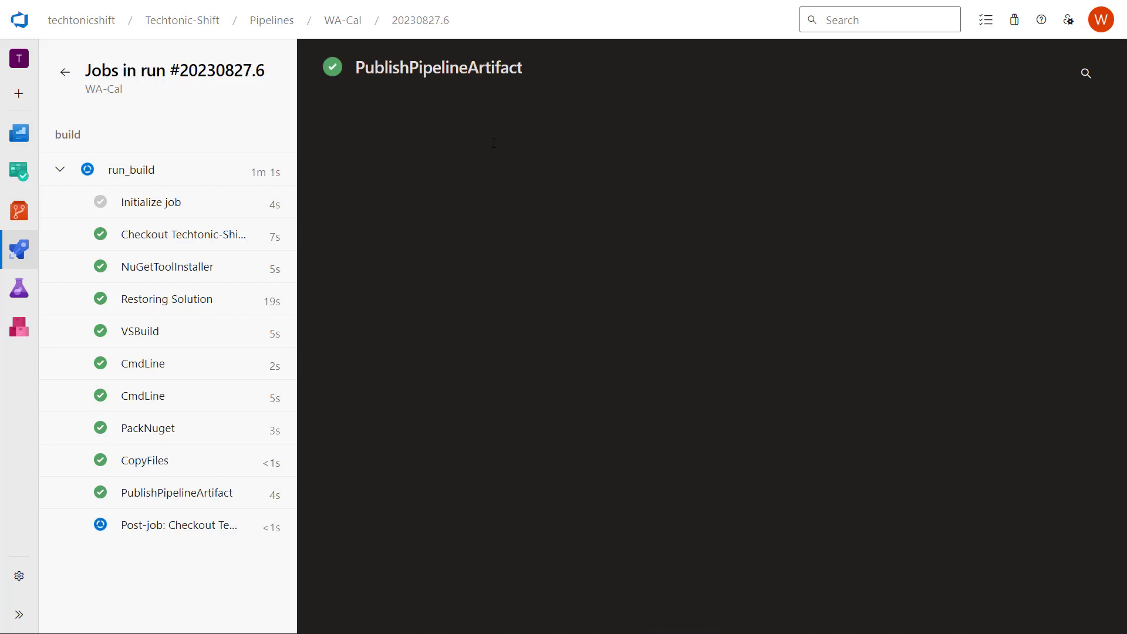
click(131, 171)
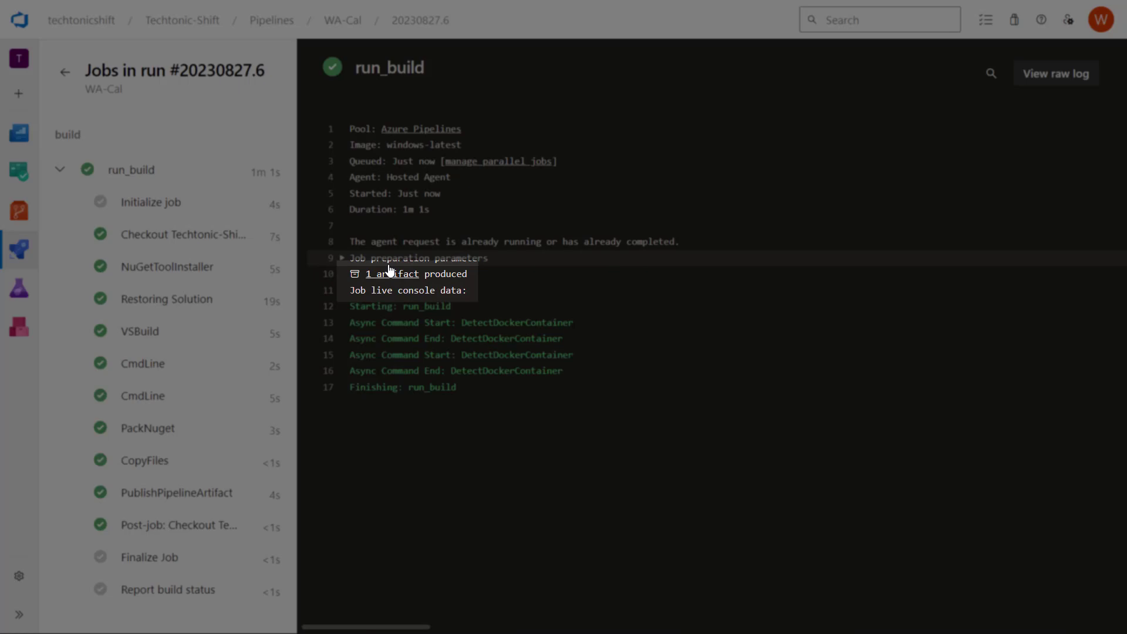
Inspect the NugetPack artifact's Publish.ps1 and CalSam 0.1.0 nupkg, then return to the run summary.
click(390, 274)
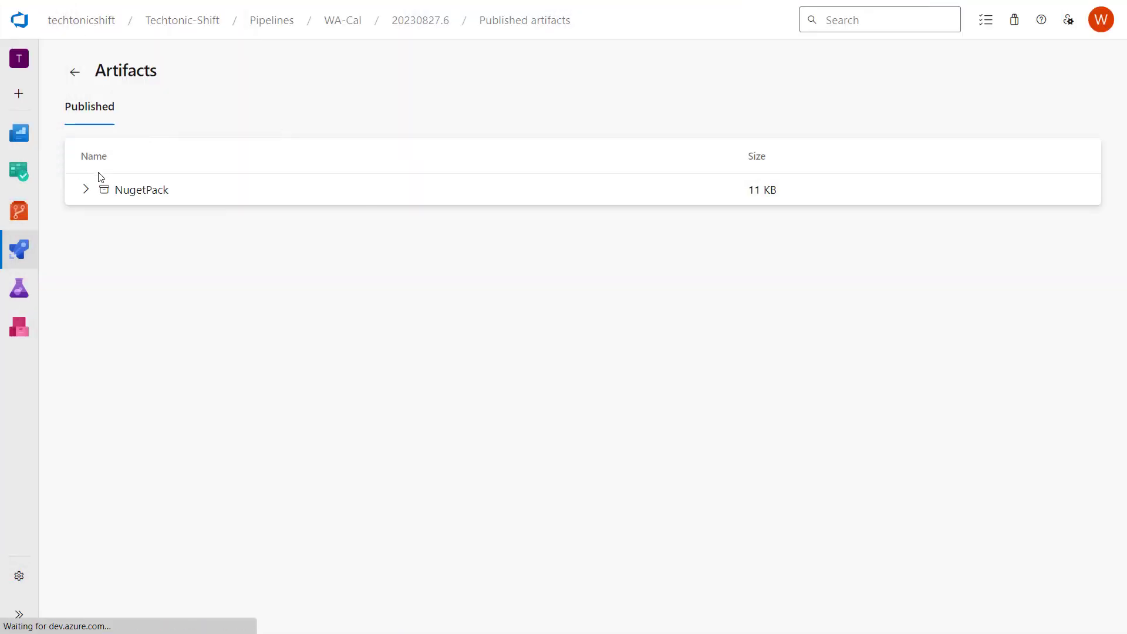
click(85, 189)
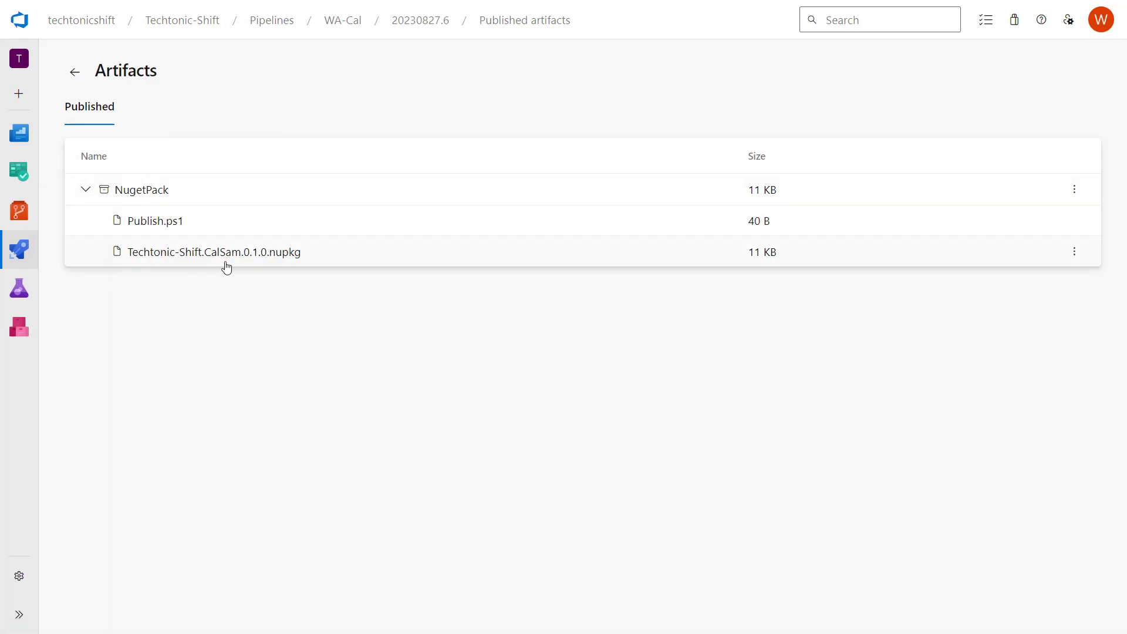
mouse_move(203, 242)
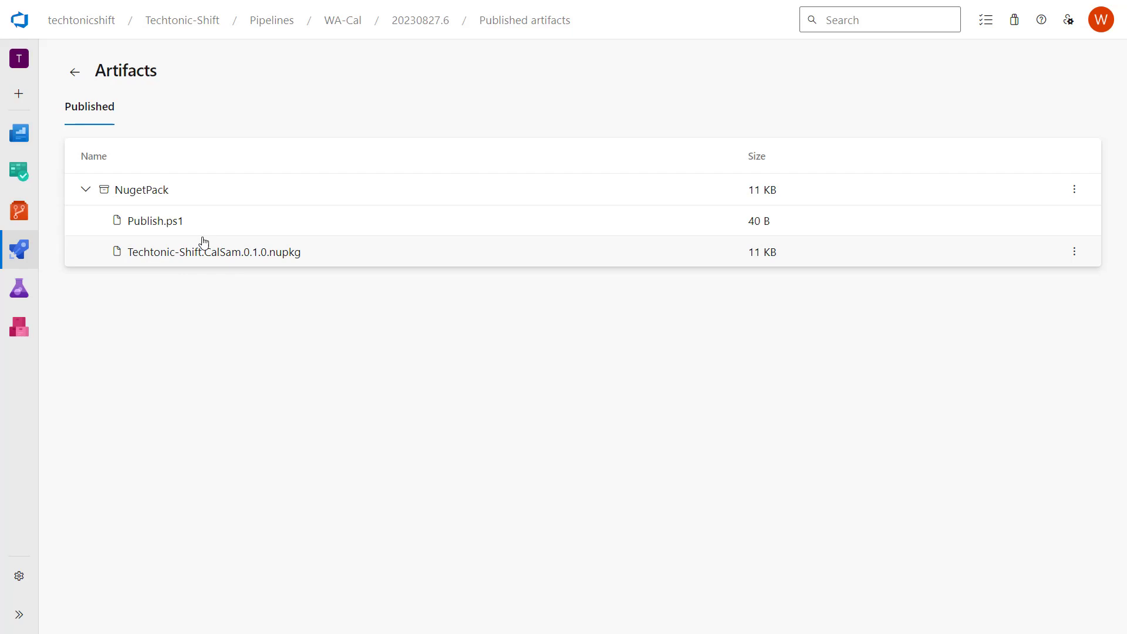
mouse_move(190, 227)
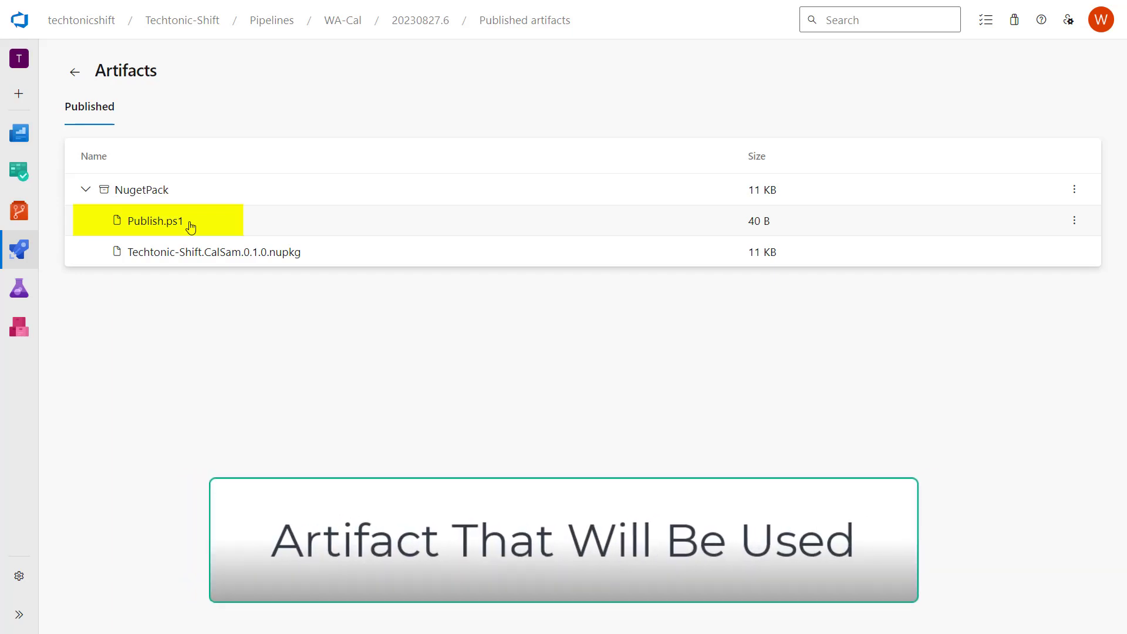
mouse_move(301, 136)
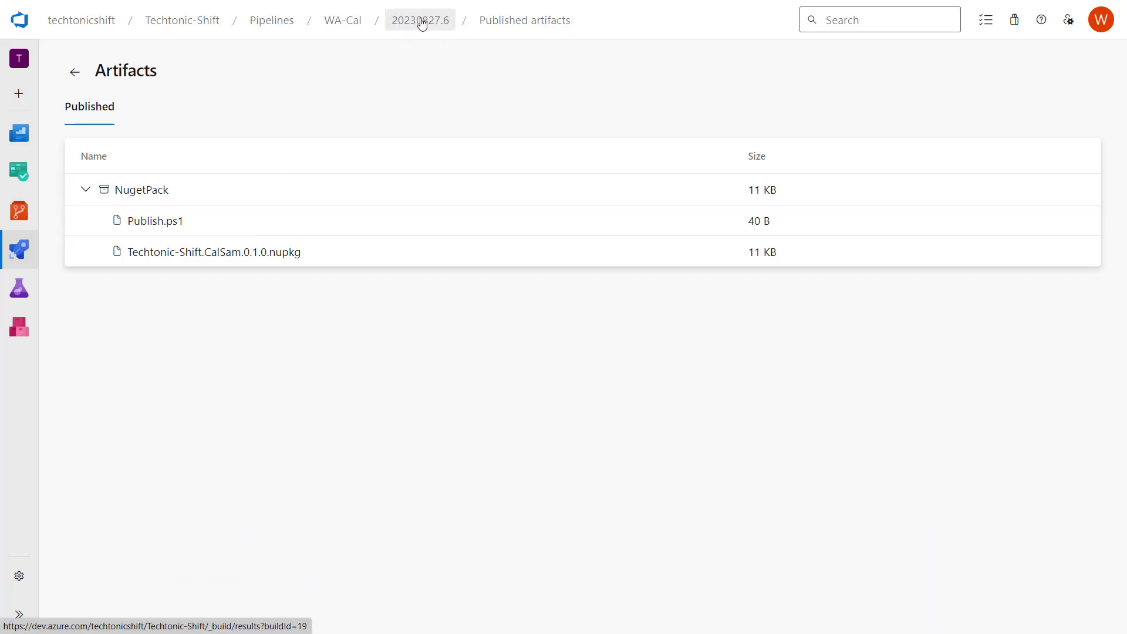
click(419, 20)
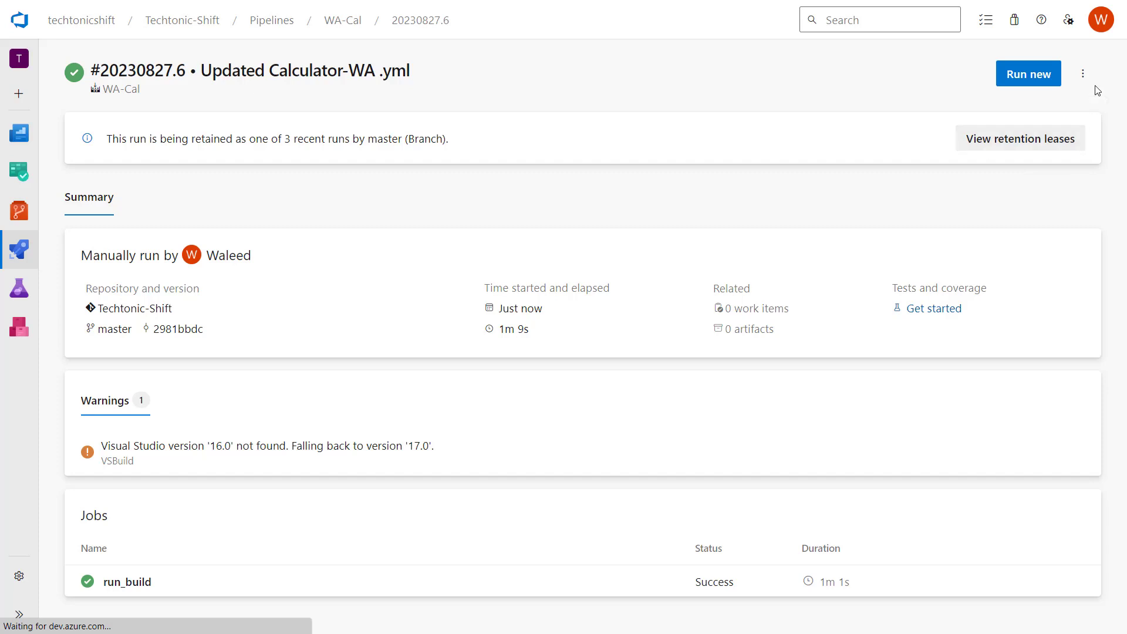
Edit the WA-Cal pipeline's YAML definition from the run's more-actions menu.
click(1082, 73)
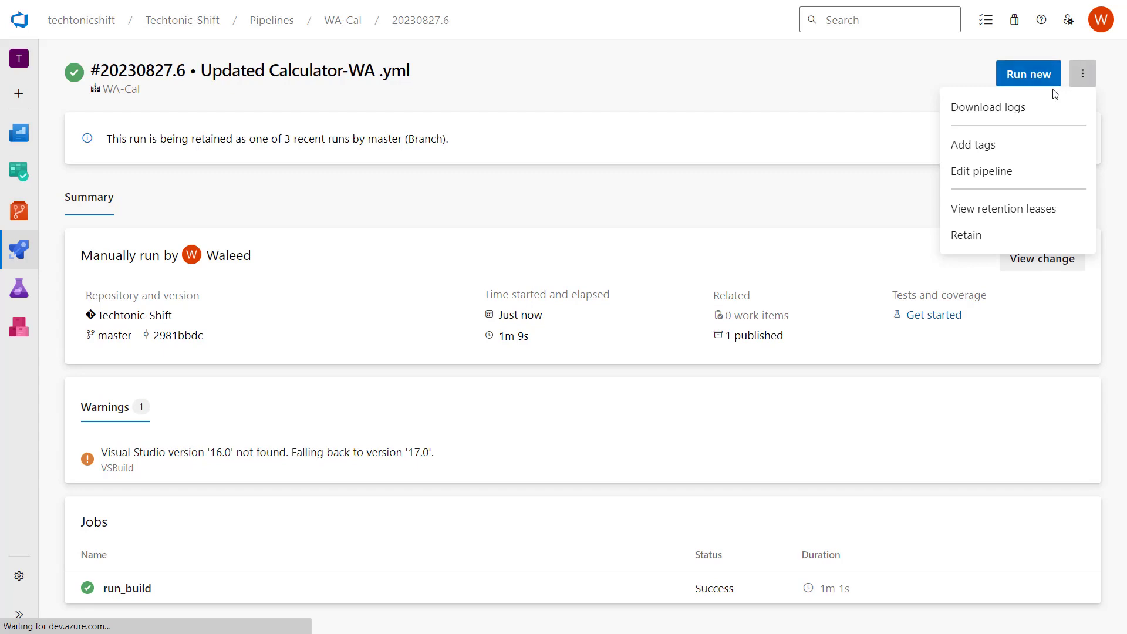
click(980, 171)
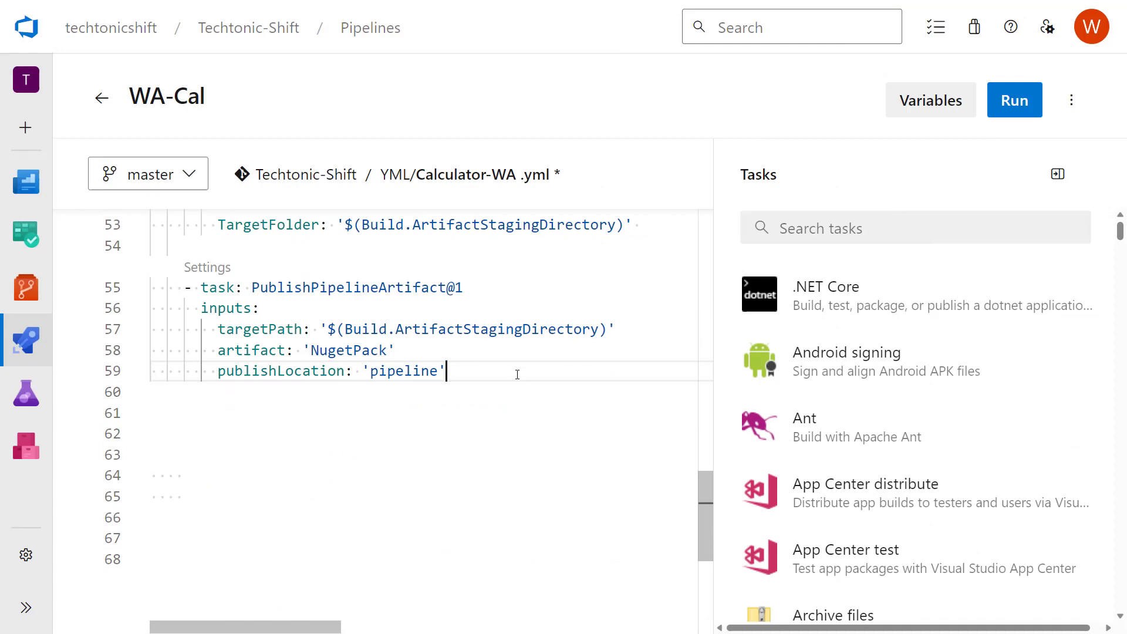
Add a '- stage: Test' with a 'jobs:' line below the artifact publishing step.
key(enter)
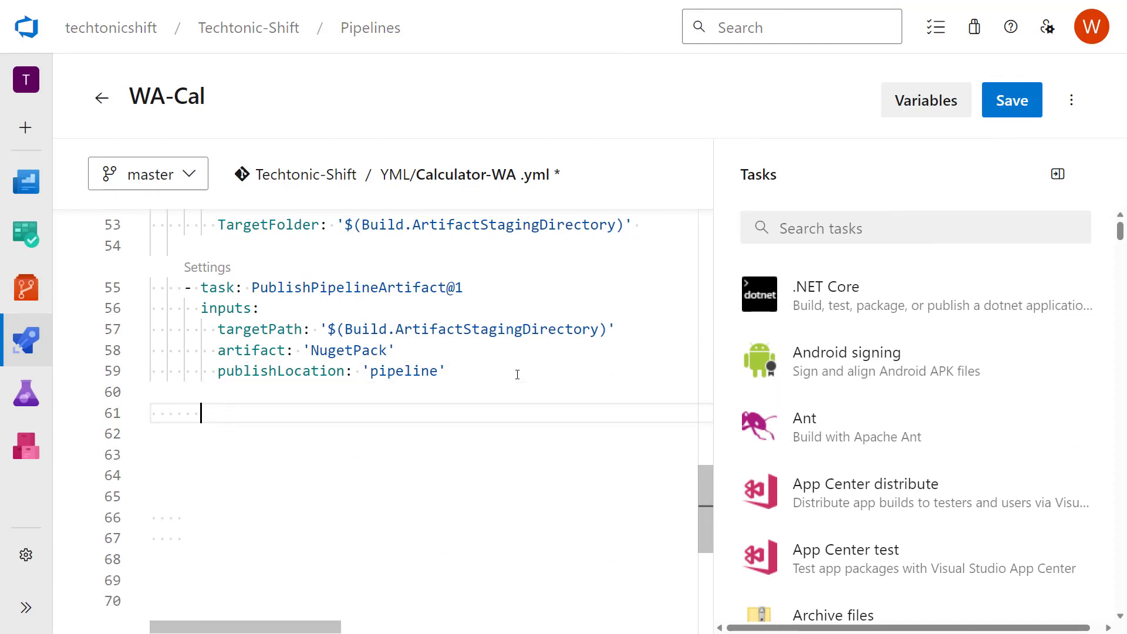
text(- stage:)
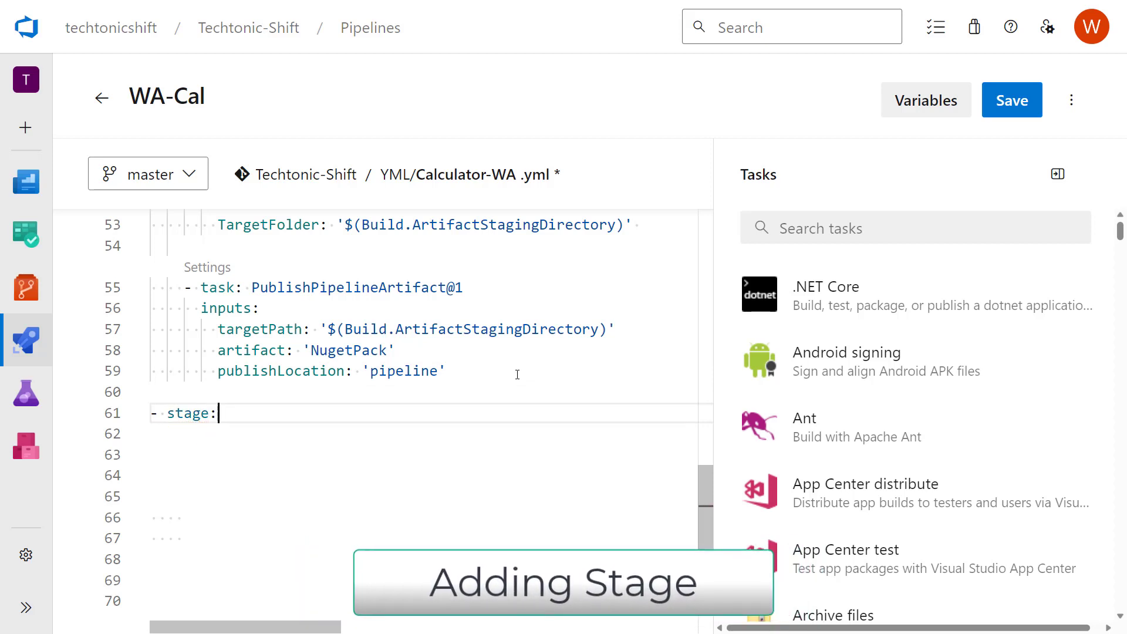
text(Test)
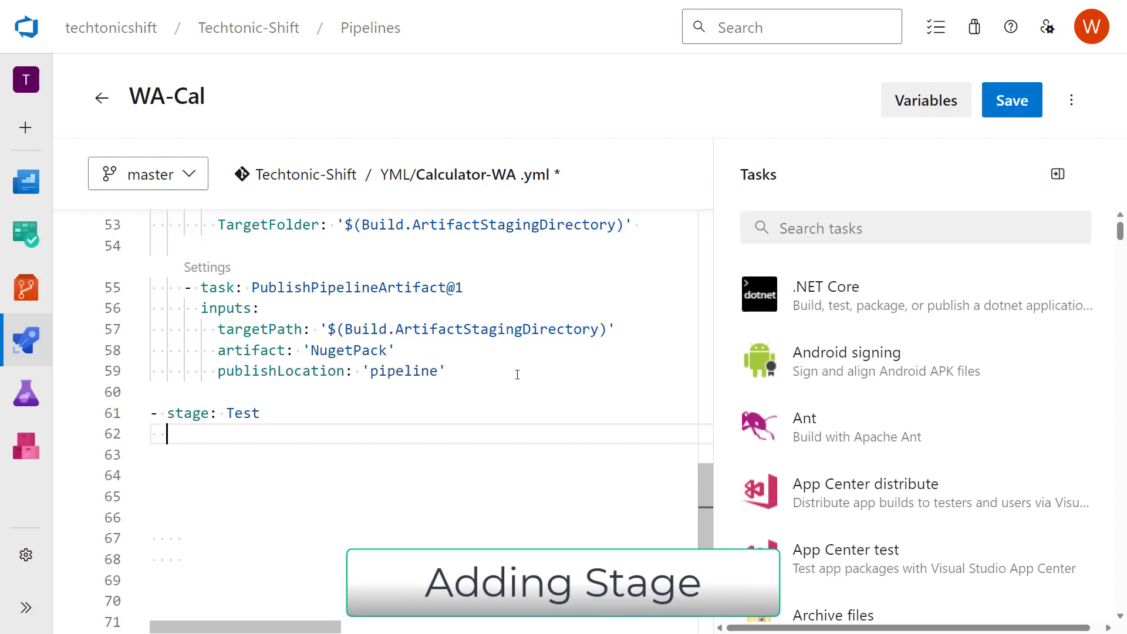
text(jobs:)
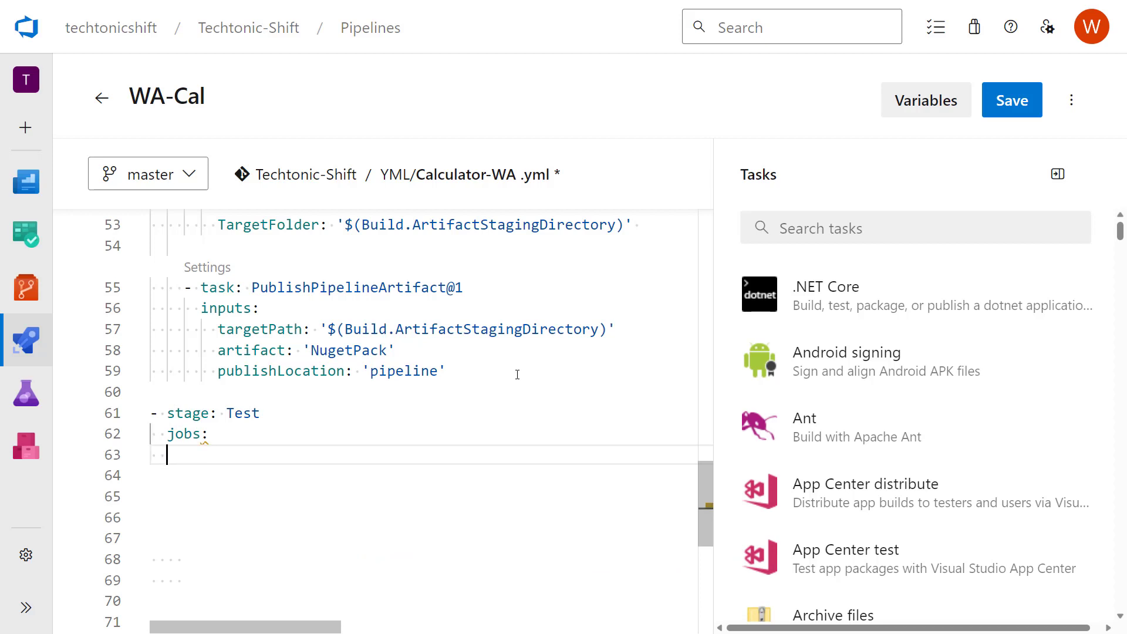
Add '- job: ConsumePUblishedArtifact' under the Test stage and start its steps line.
text(- job)
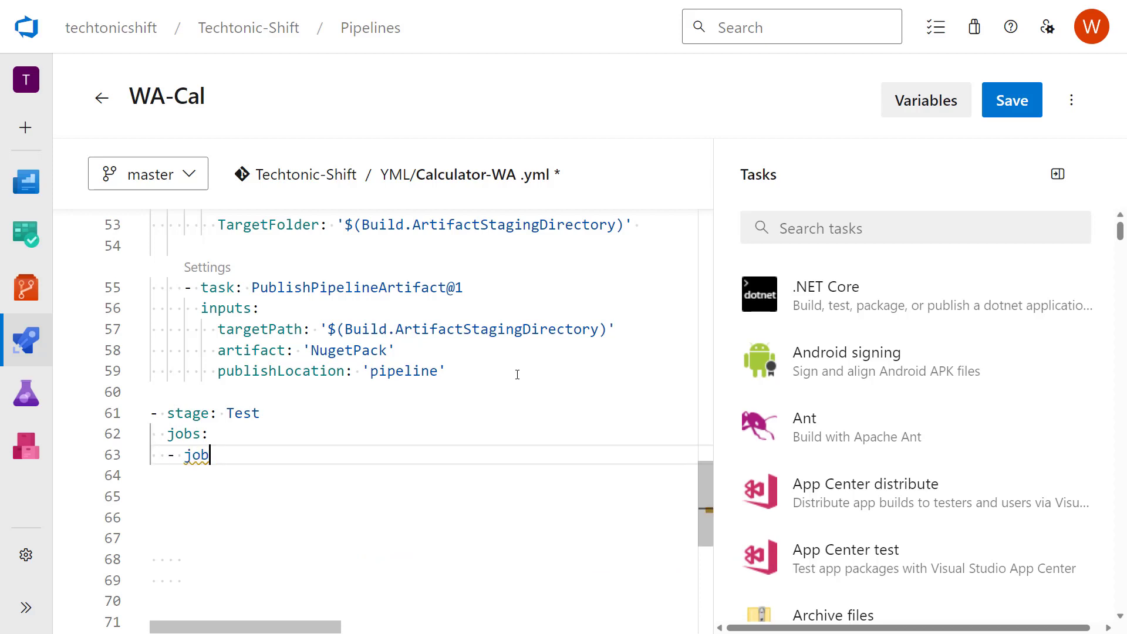
text(:)
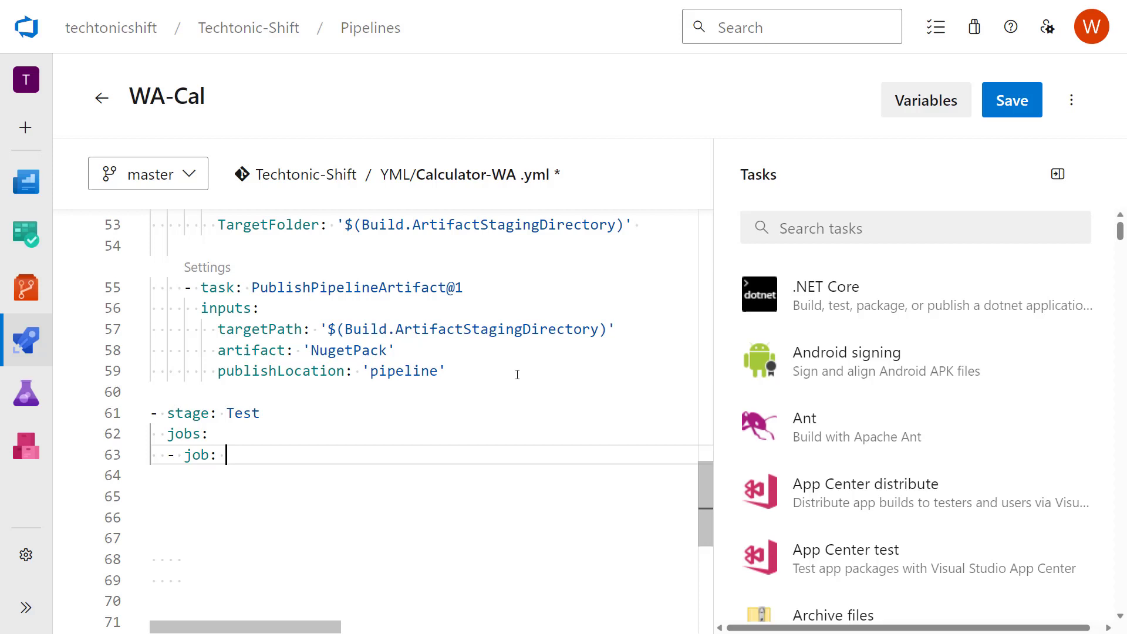
text(ConsumePUbl)
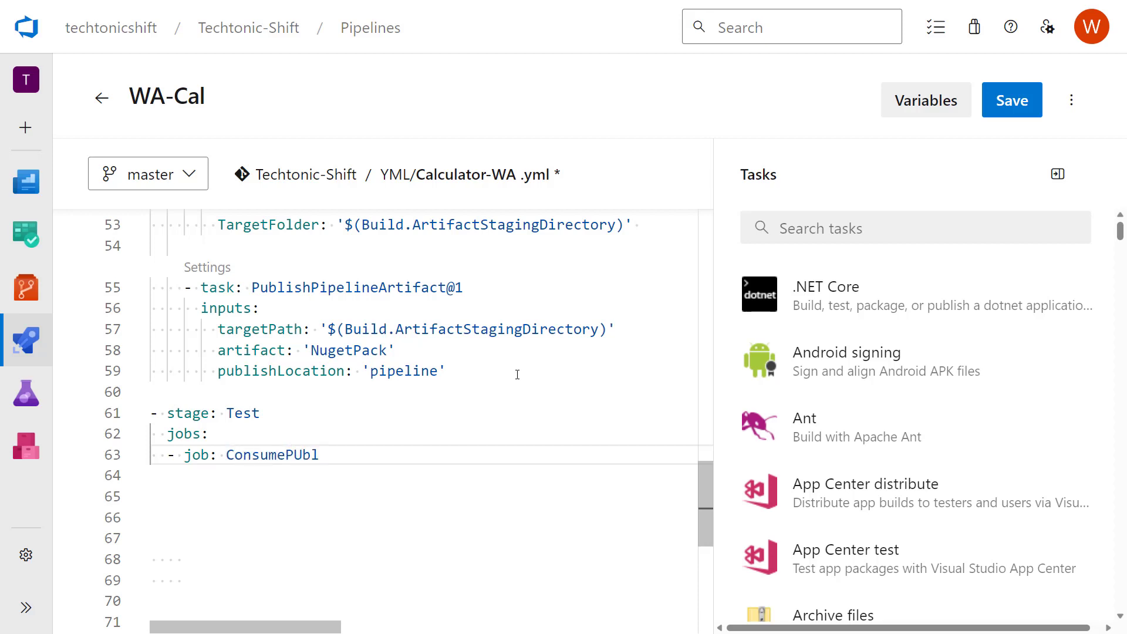
text(ishedArt)
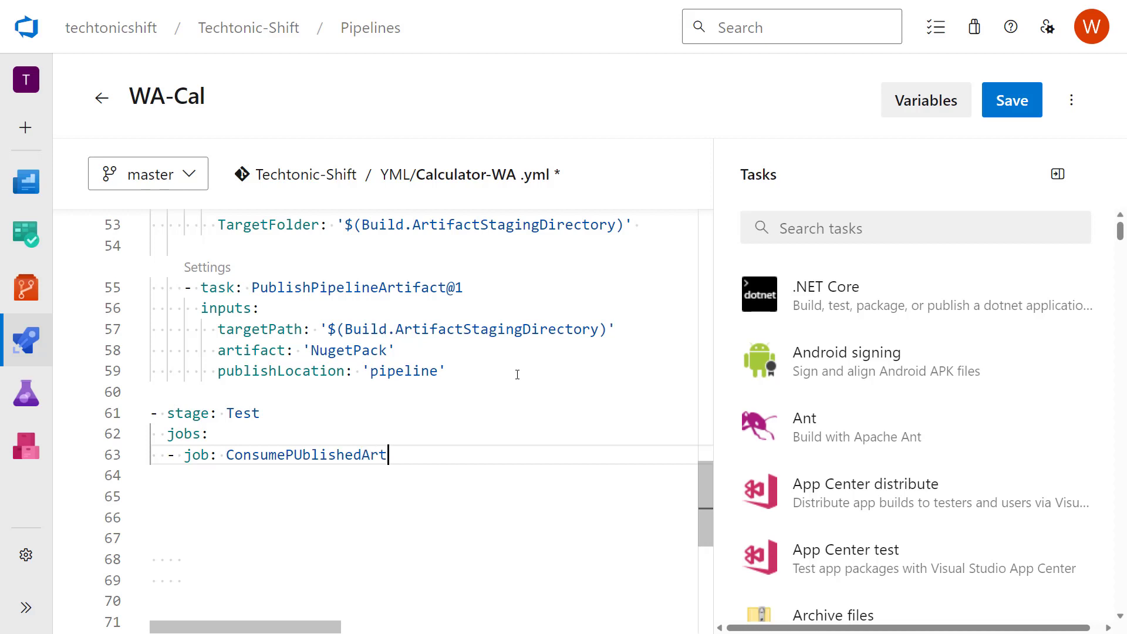
text(ifact)
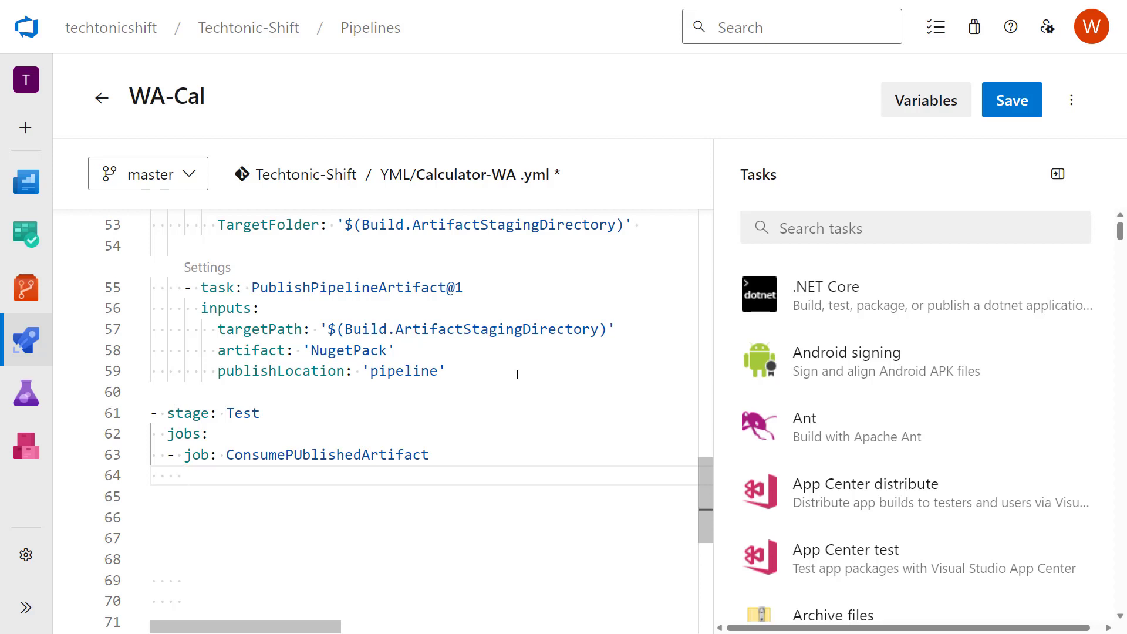
text(step)
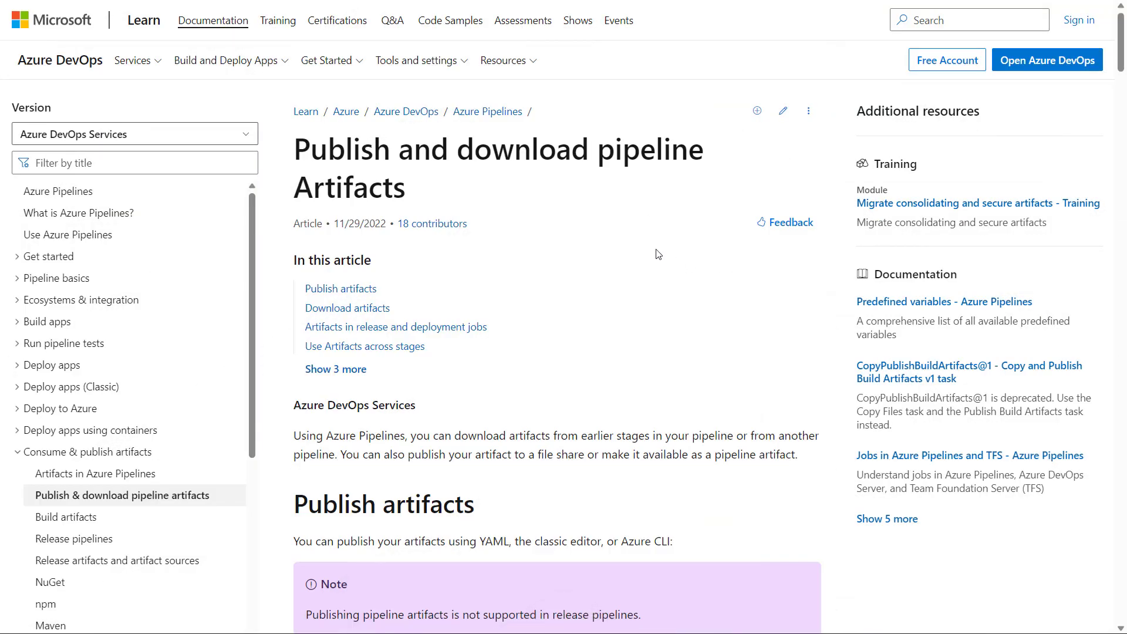
mouse_move(449, 20)
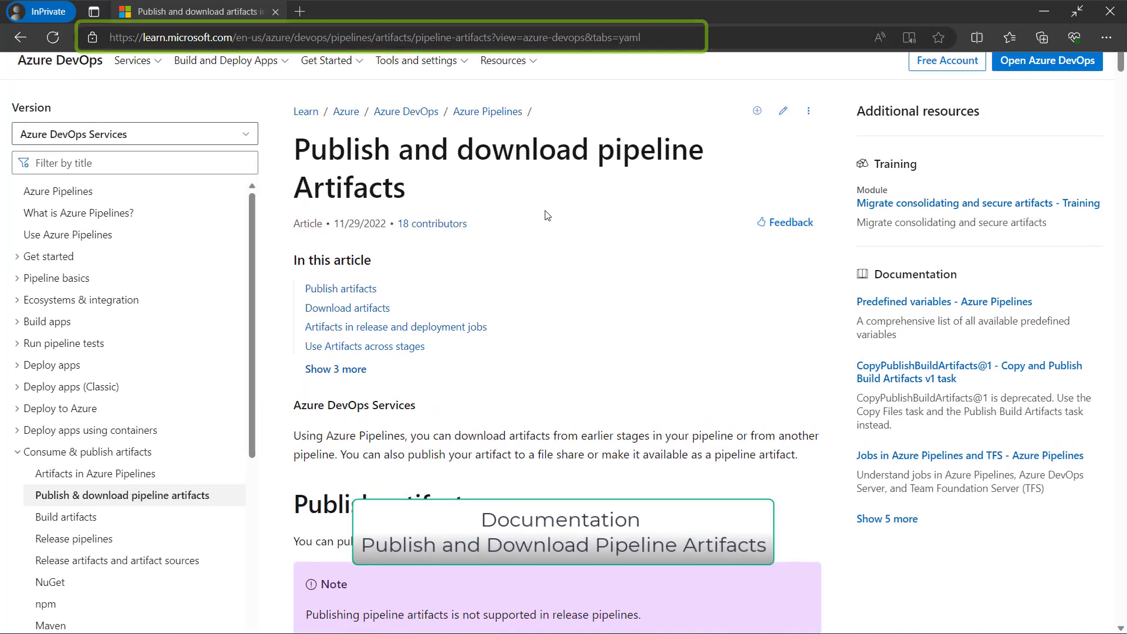
Select the YAML download current/WebApp snippet in Microsoft Learn's Download artifacts section.
scroll(down, 3)
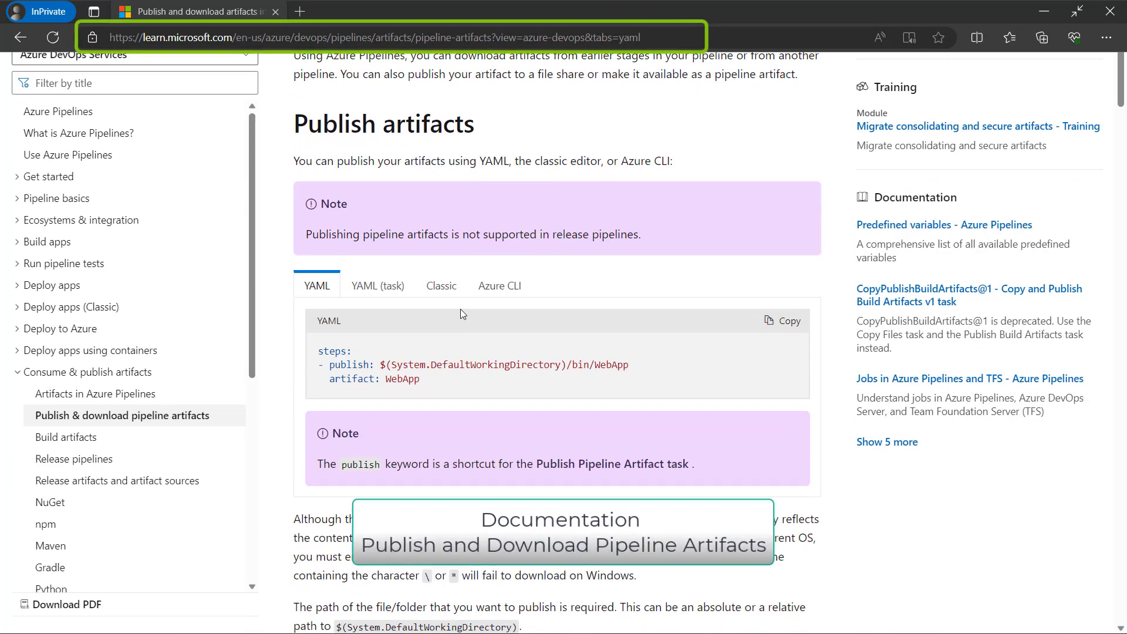
scroll(down, 3)
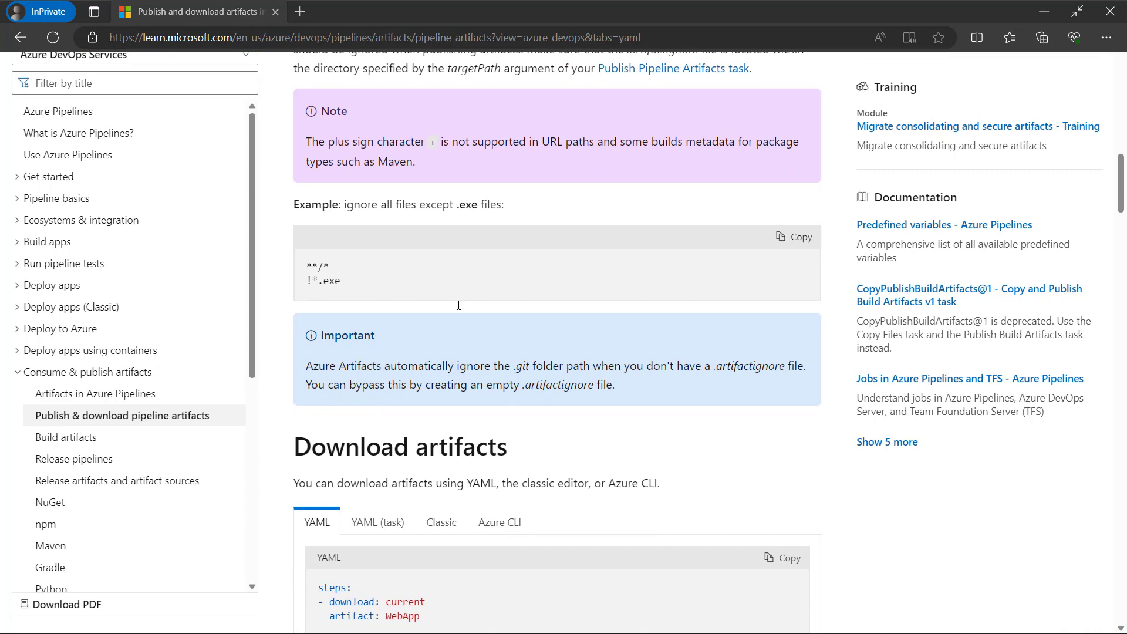
scroll(down, 3)
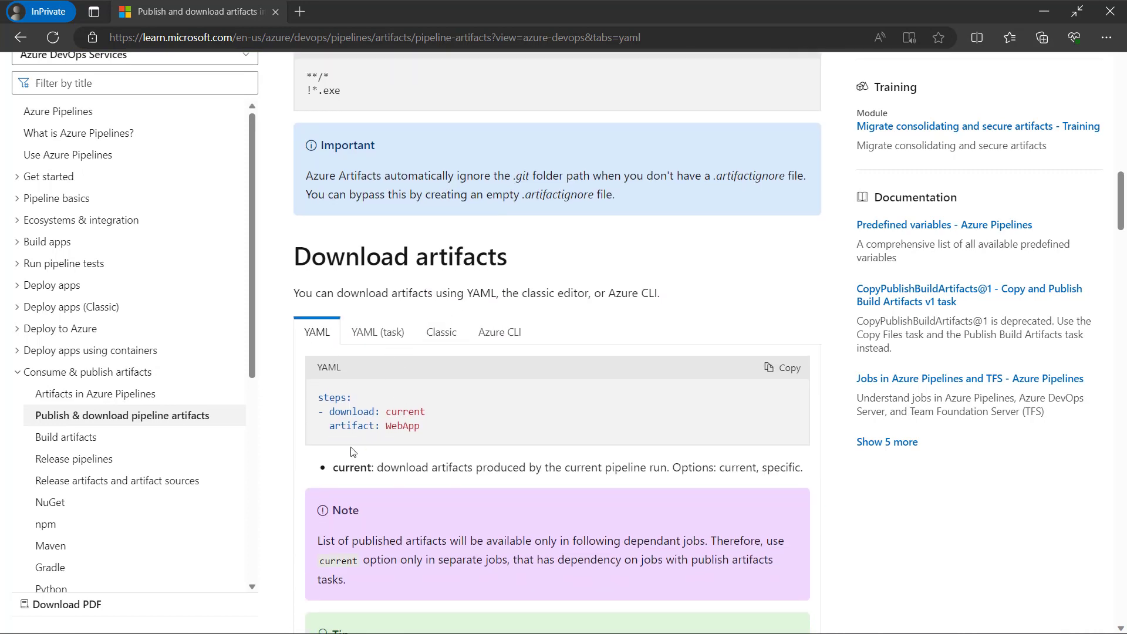
mouse_move(366, 438)
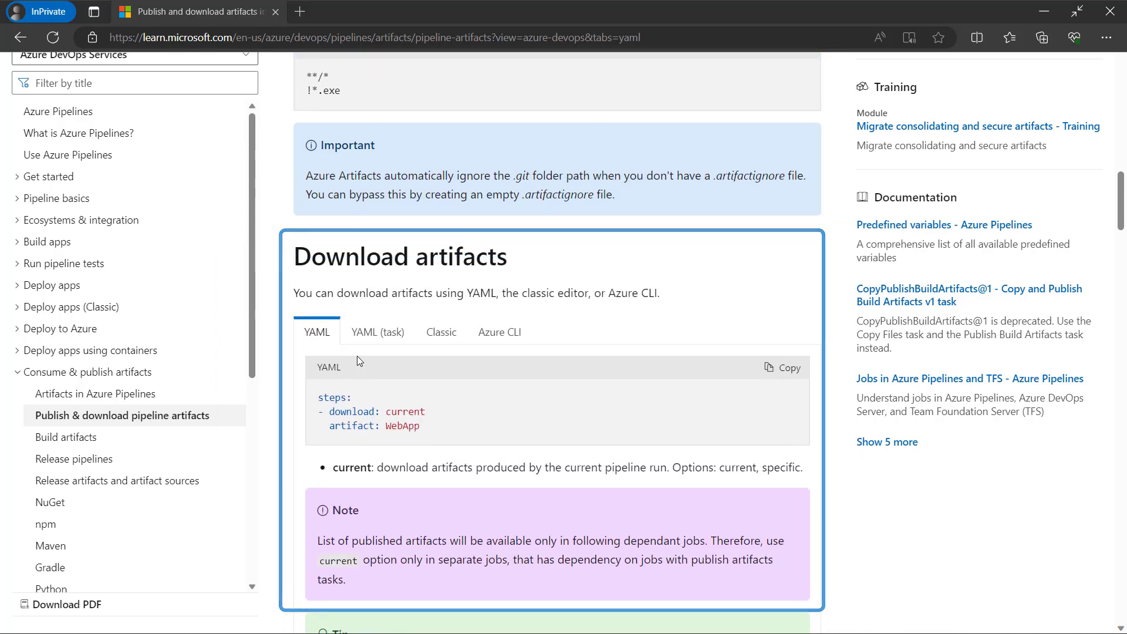
click(377, 331)
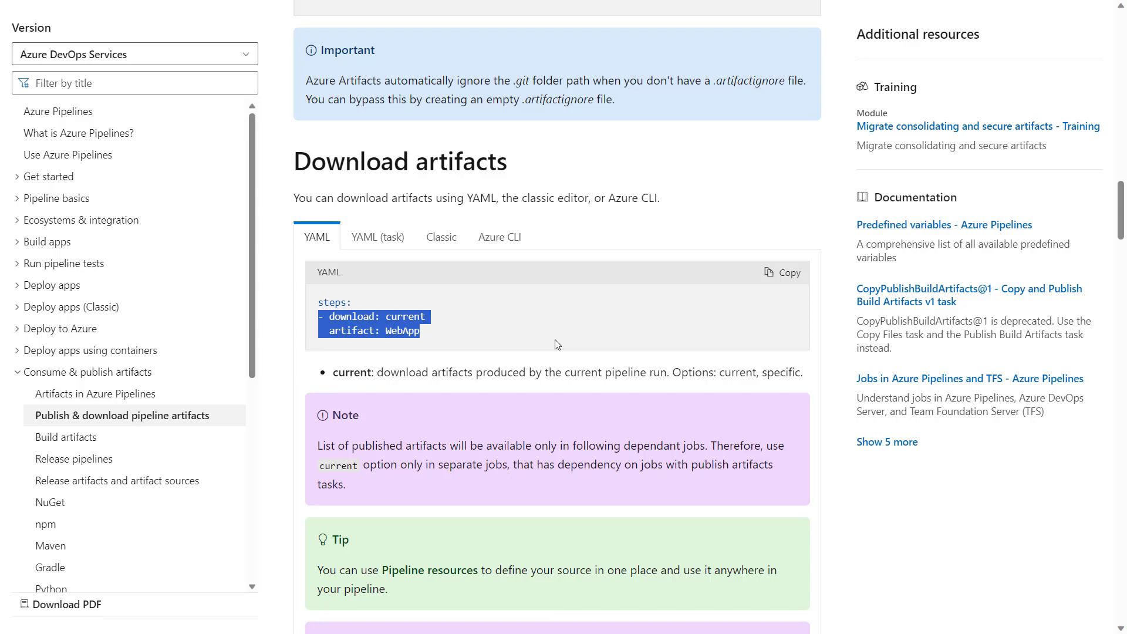
mouse_move(497, 5)
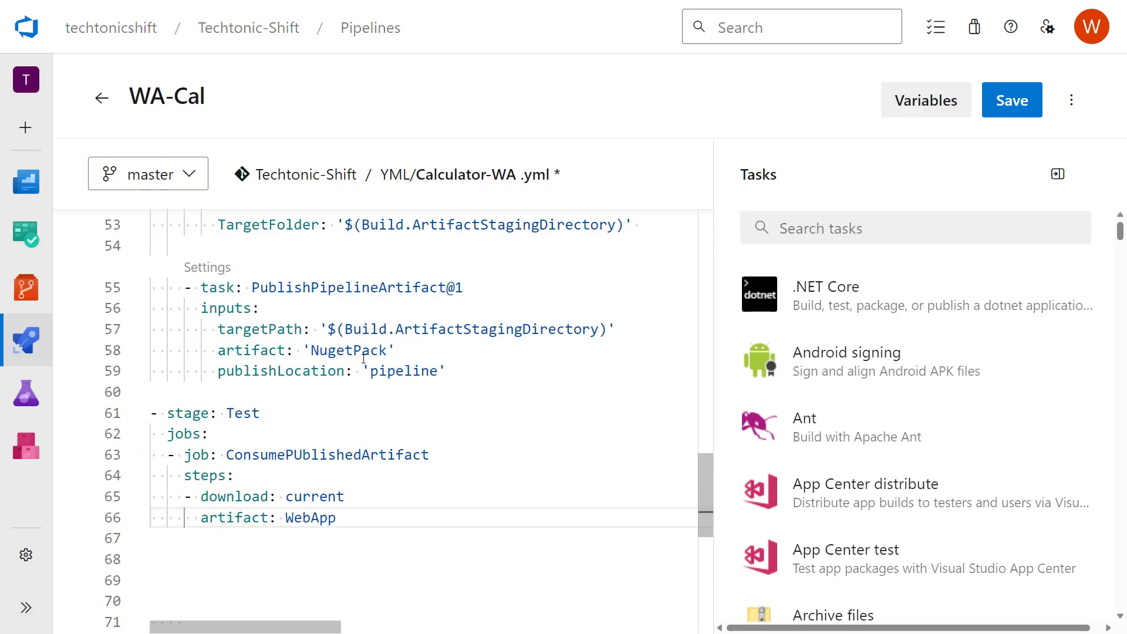
Replace WebApp with NugetPack on the Test job's download artifact line.
double_click(348, 349)
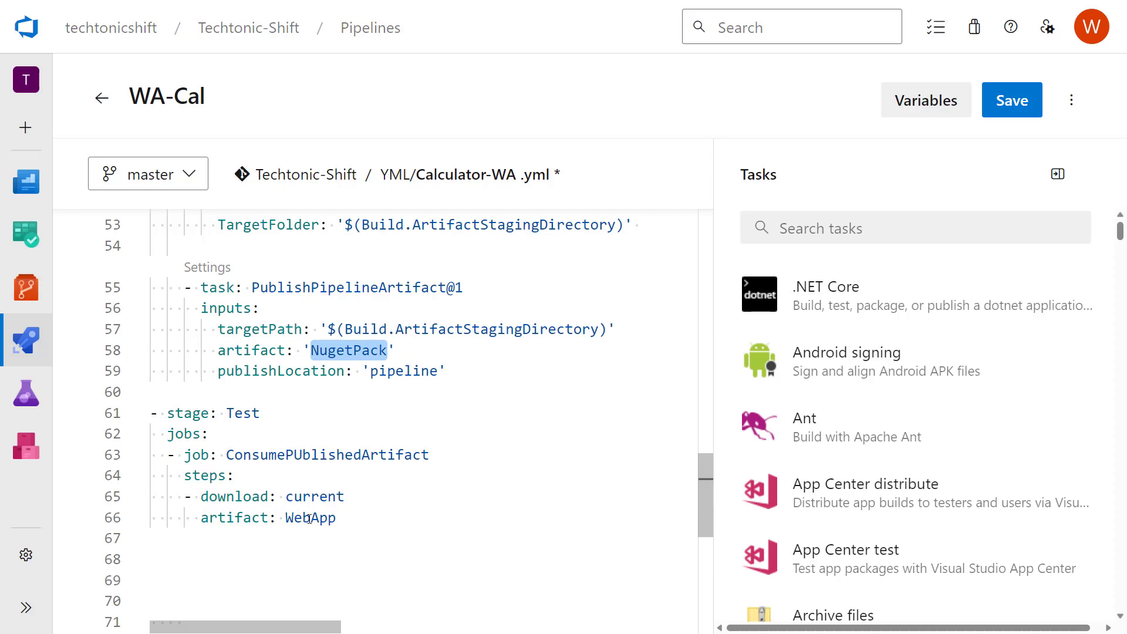
text(NugetPack)
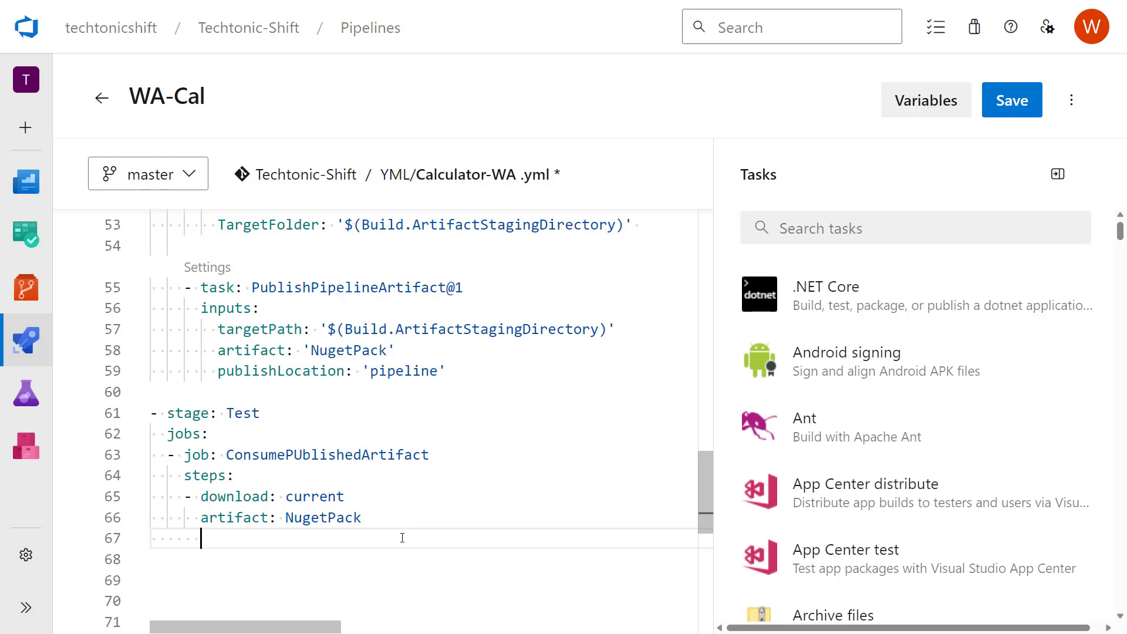
mouse_move(852, 313)
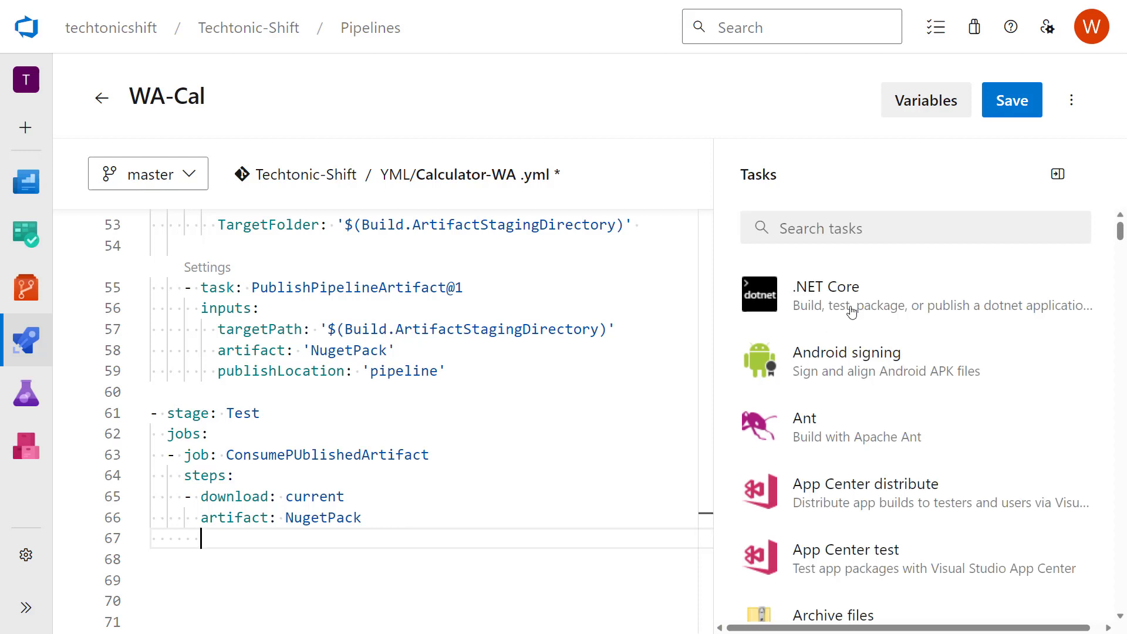
Add a PowerShell@2 task with Script Path $(Pipeline.Workspace)\NugetPack\Publish.ps1 after the download step.
text(power)
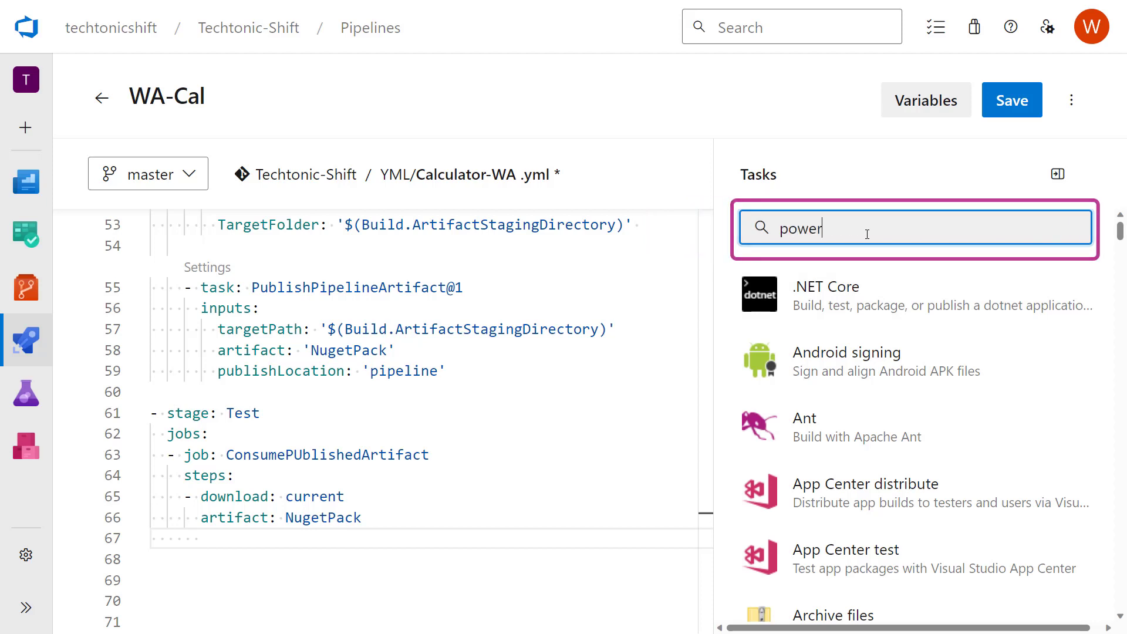
text(s)
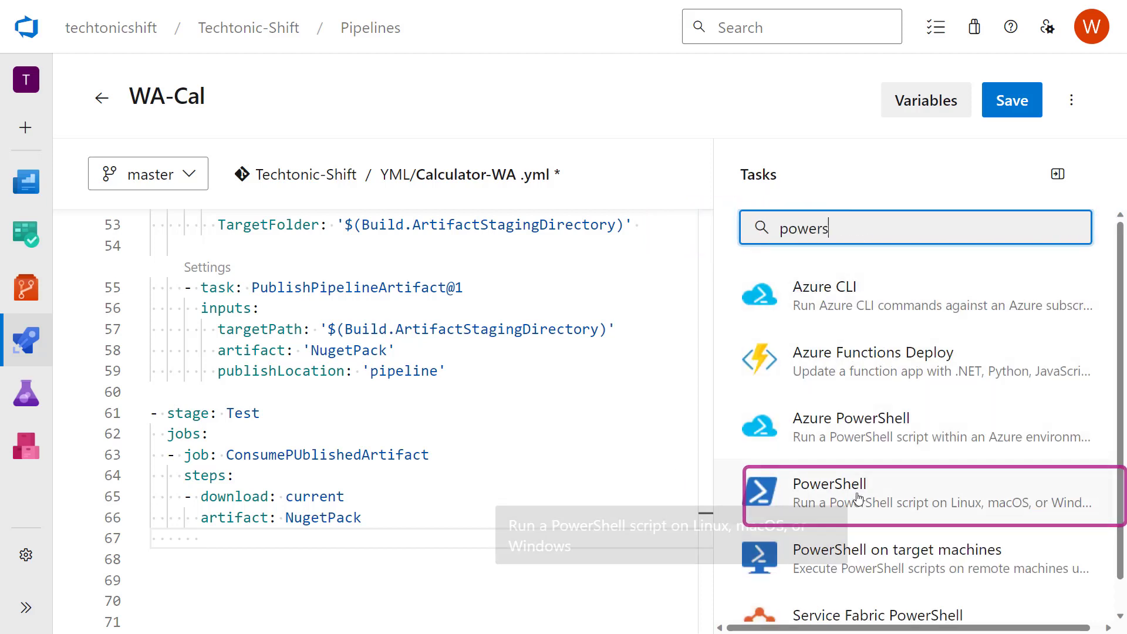
click(862, 496)
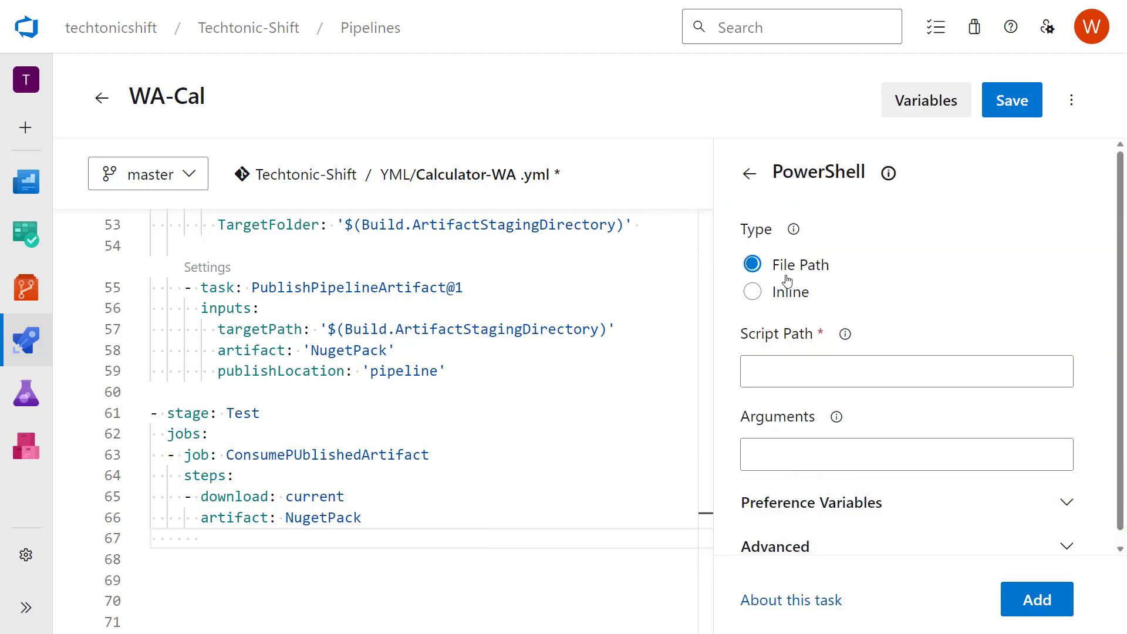
click(905, 371)
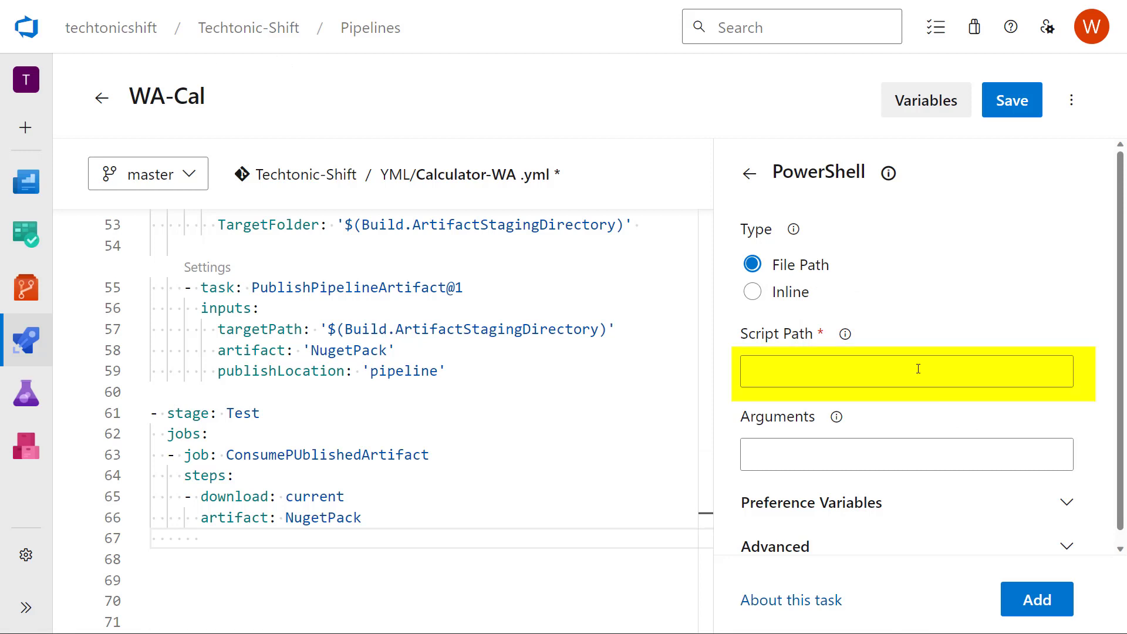
text($(Pipeline.Workspace)\NugetPack\Publish.ps1)
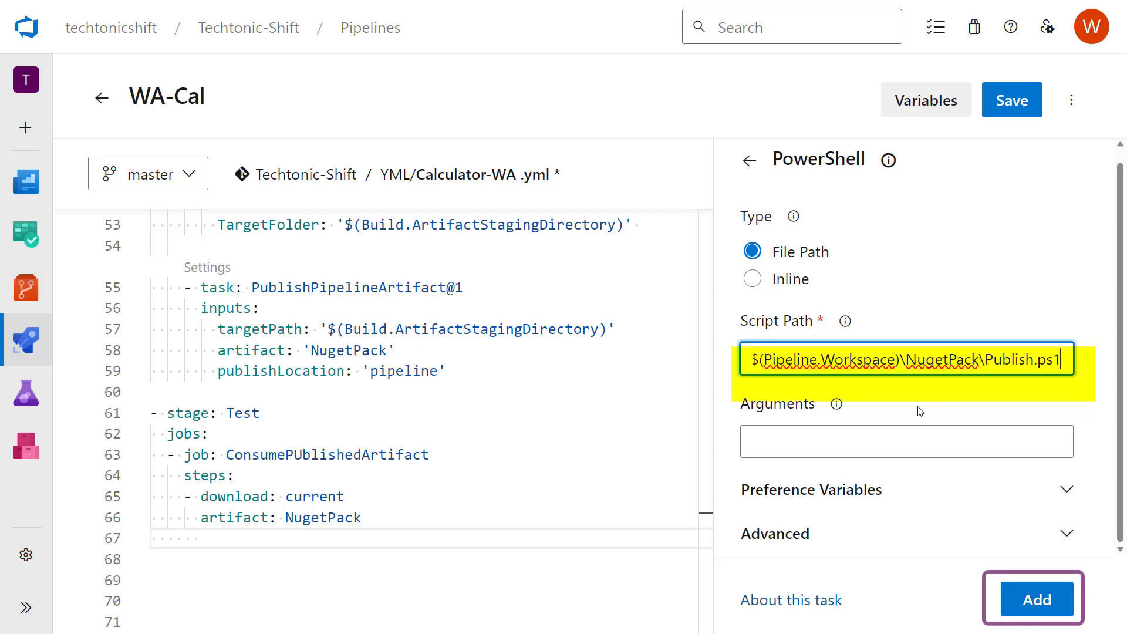
click(1037, 600)
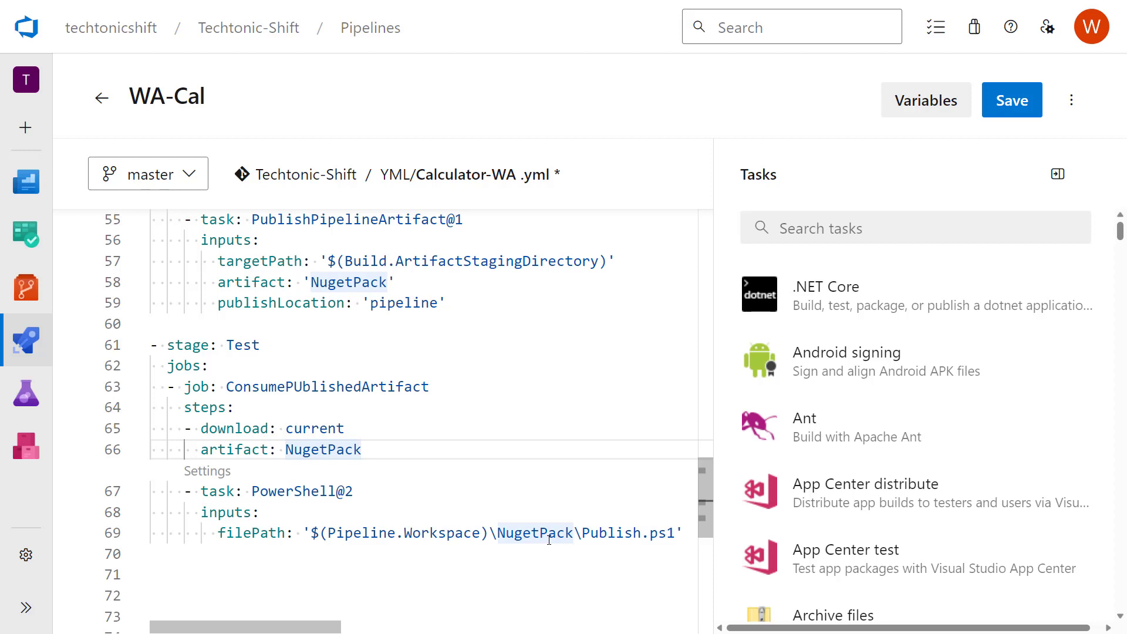
Commit the updated Calculator-WA.yml directly to the master branch.
scroll(up, 3)
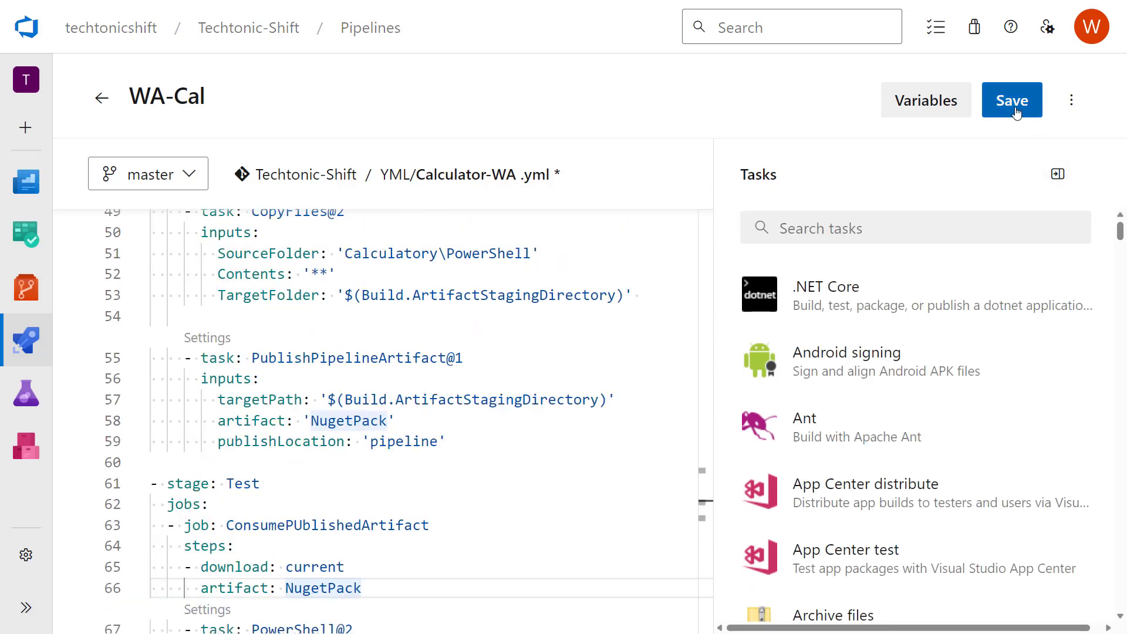
click(1011, 99)
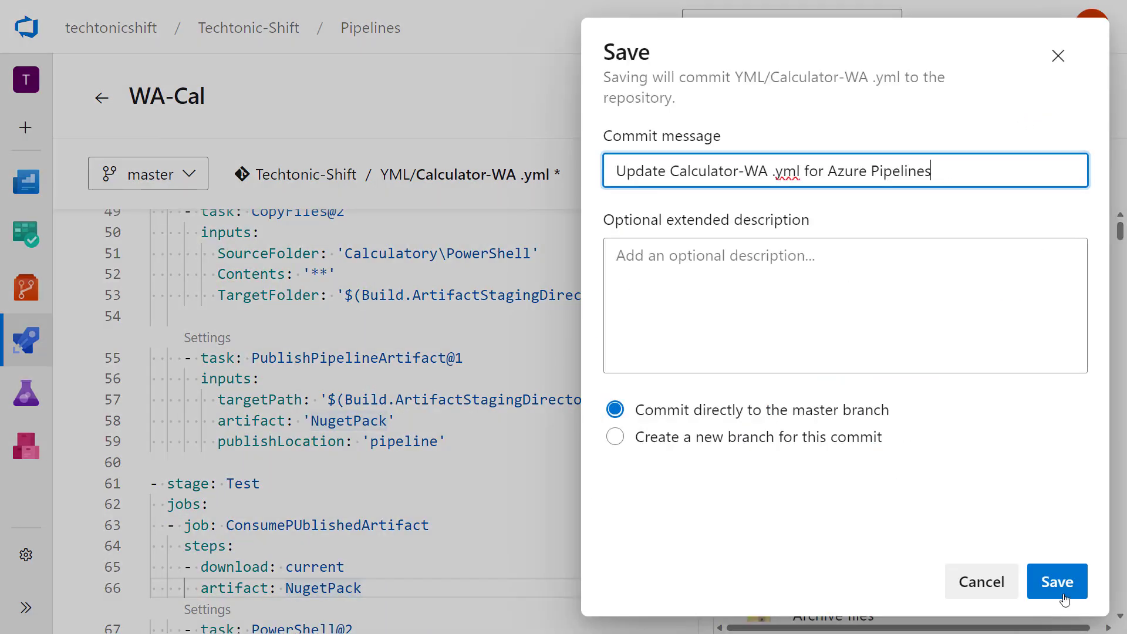
click(1057, 581)
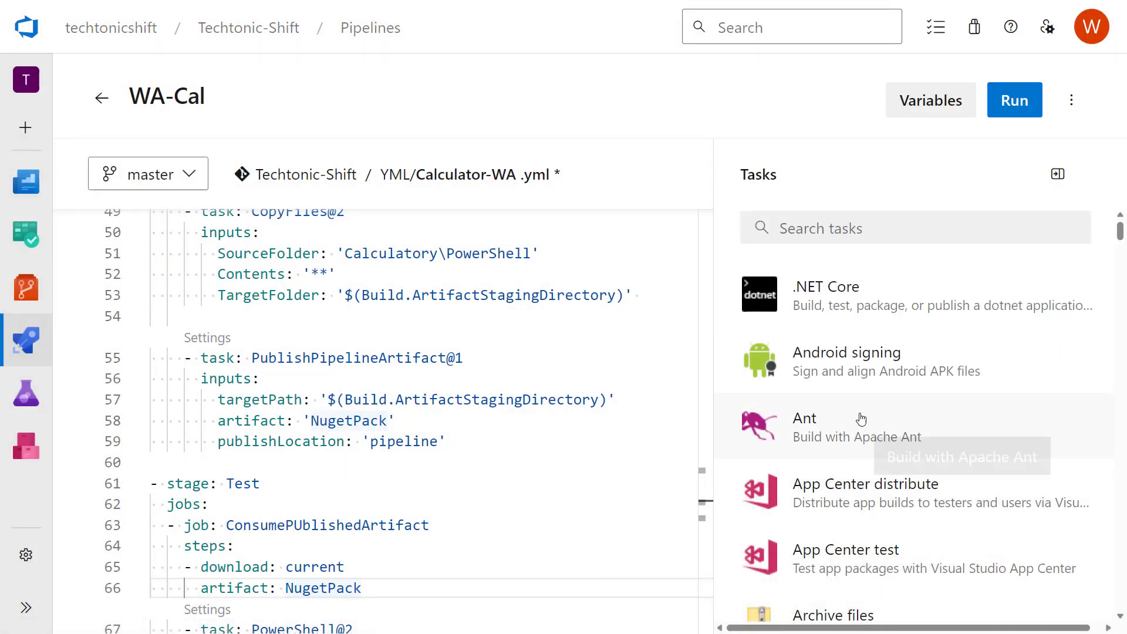
Queue new WA-Cal run #20230827.10 with build and Test stages.
scroll(up, 3)
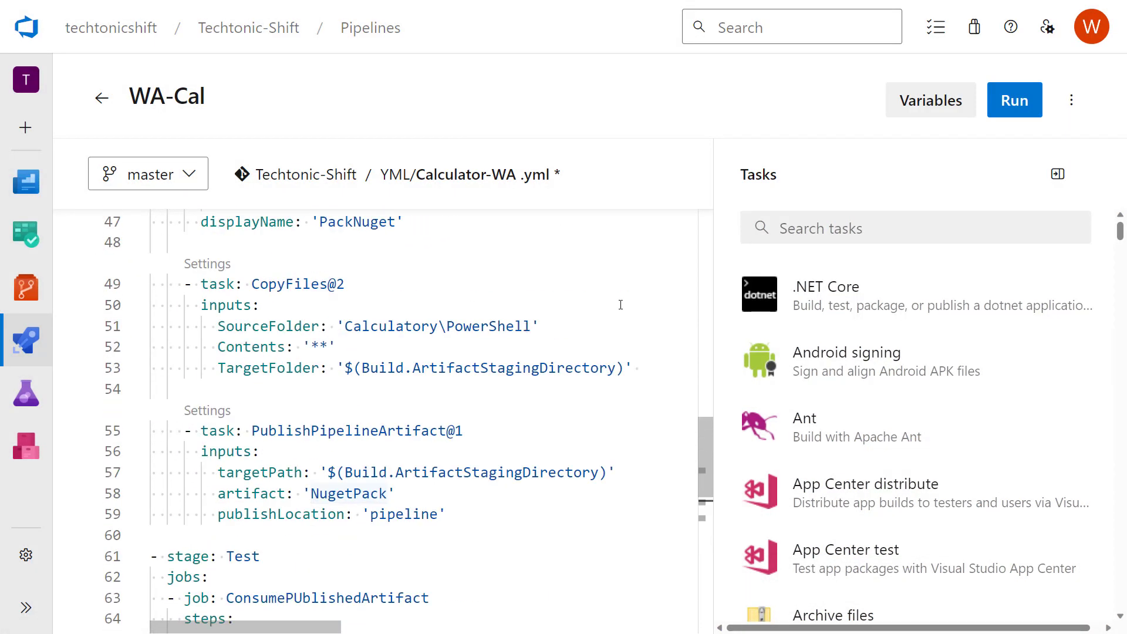
click(1014, 98)
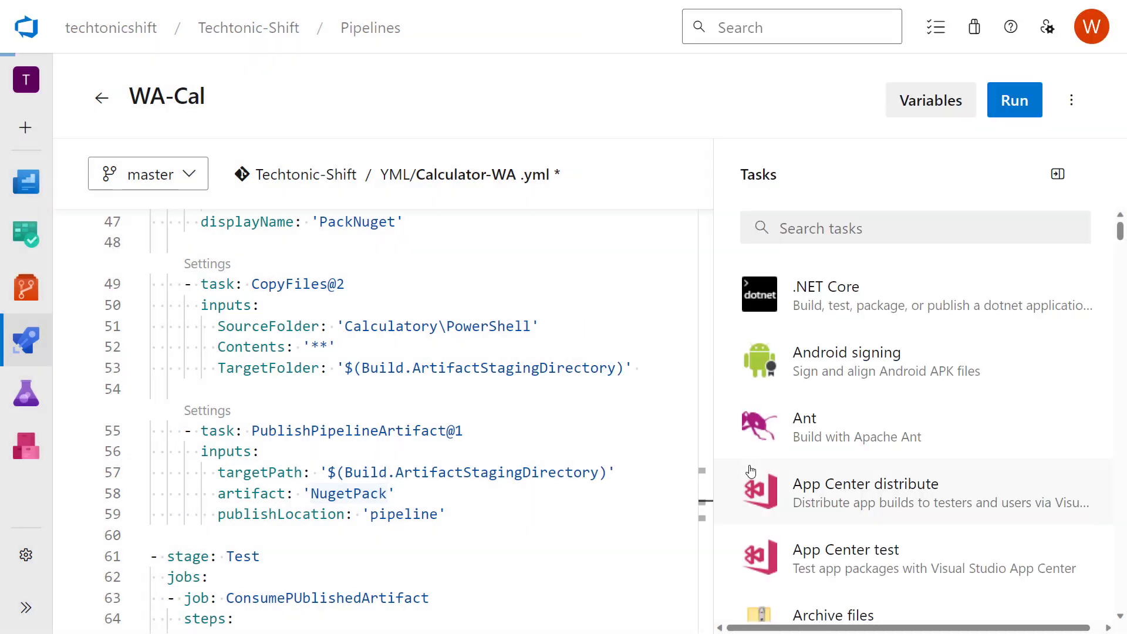
click(1015, 100)
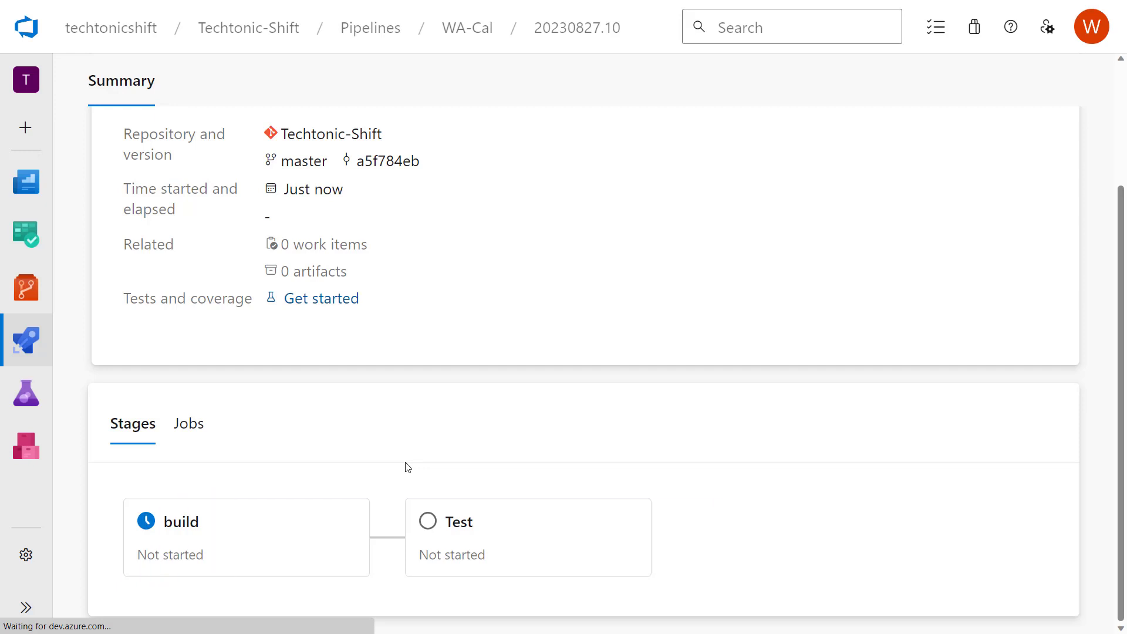
mouse_move(176, 531)
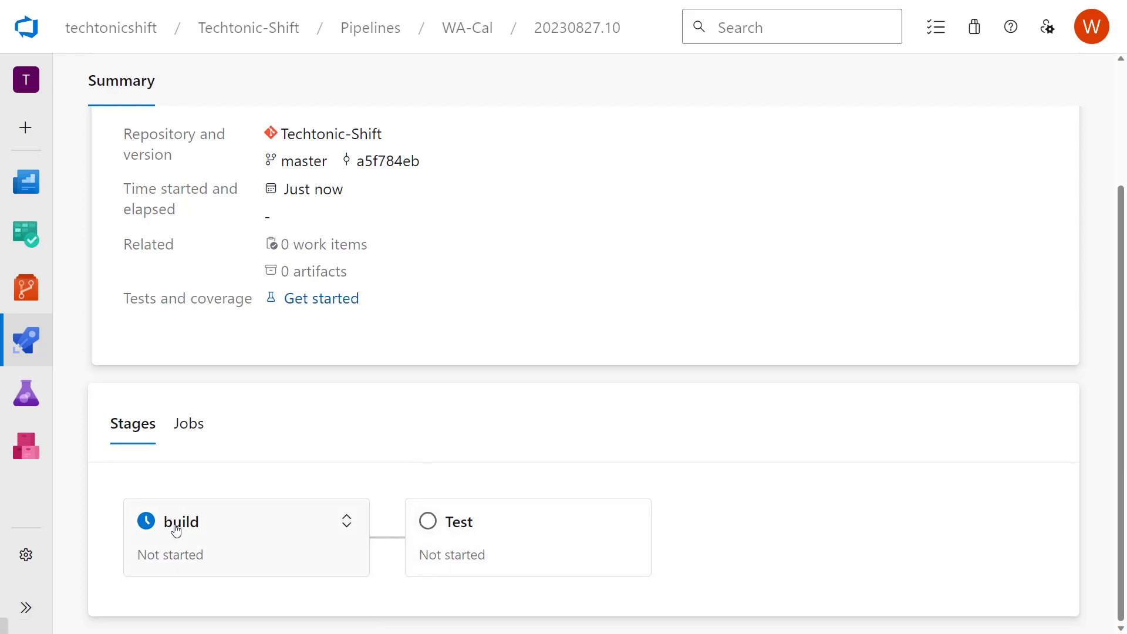
mouse_move(277, 538)
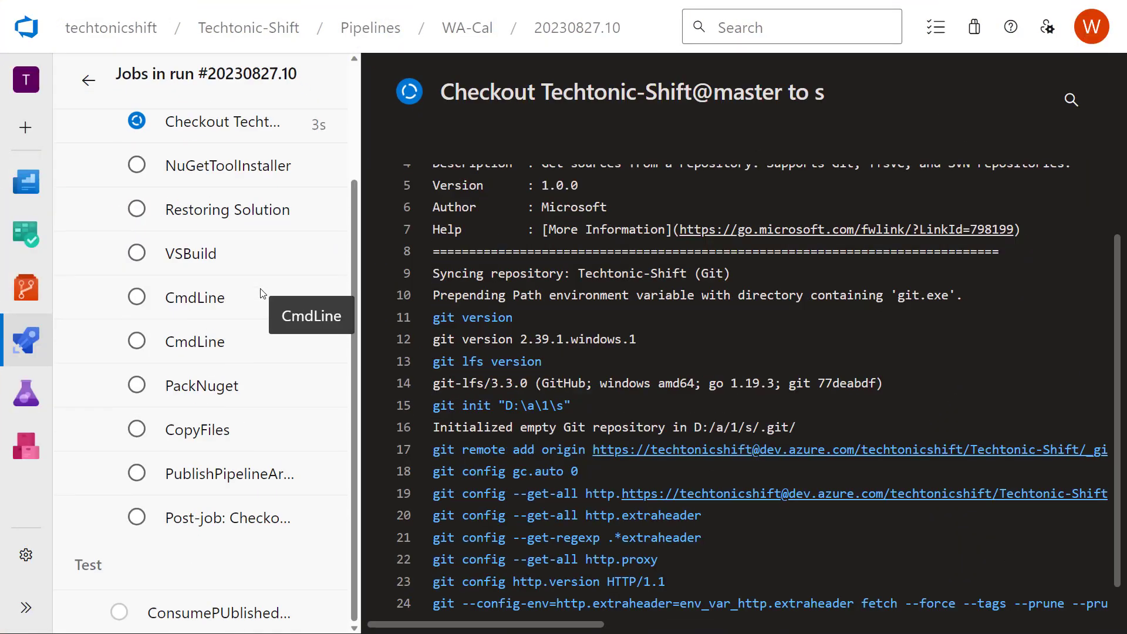
Follow the run_build job's steps in run 20230827.10 as each one succeeds.
click(227, 166)
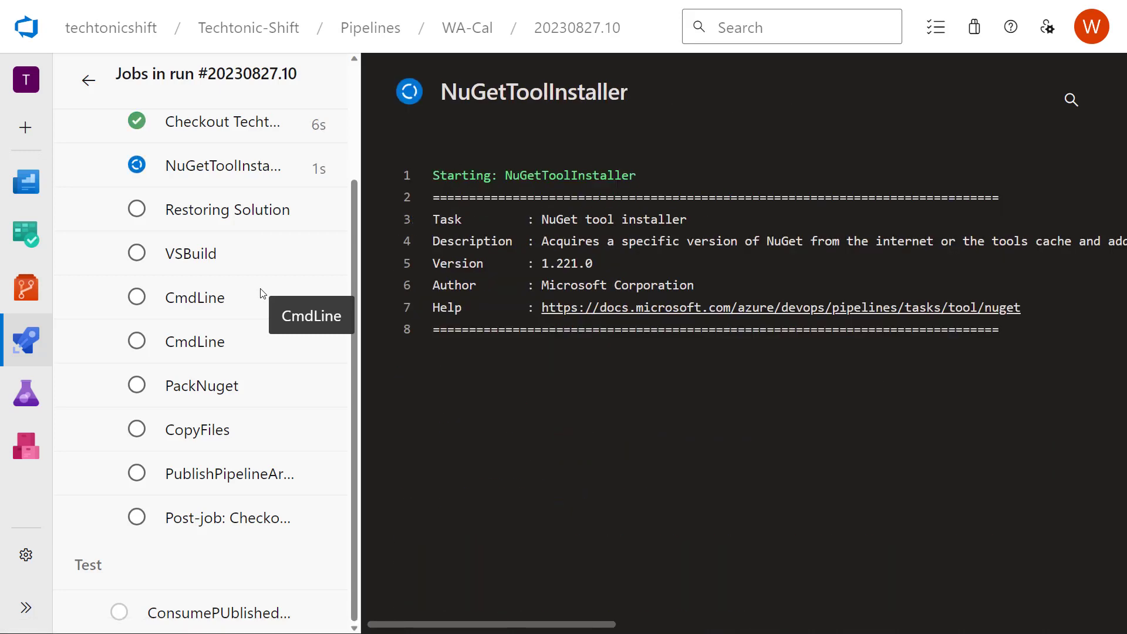
click(227, 209)
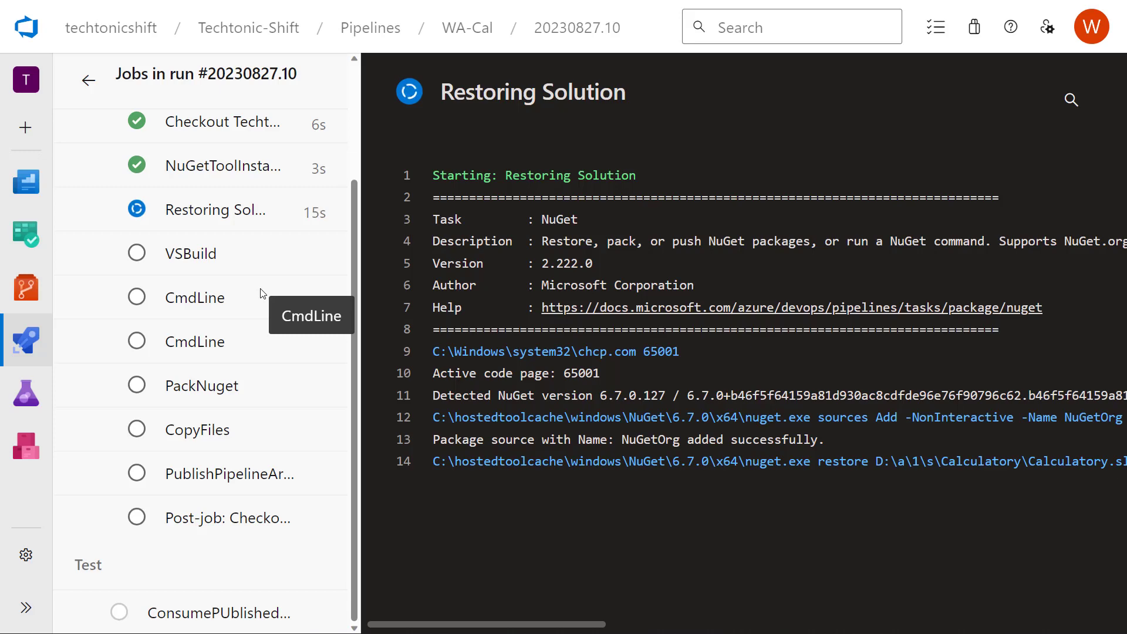
click(190, 252)
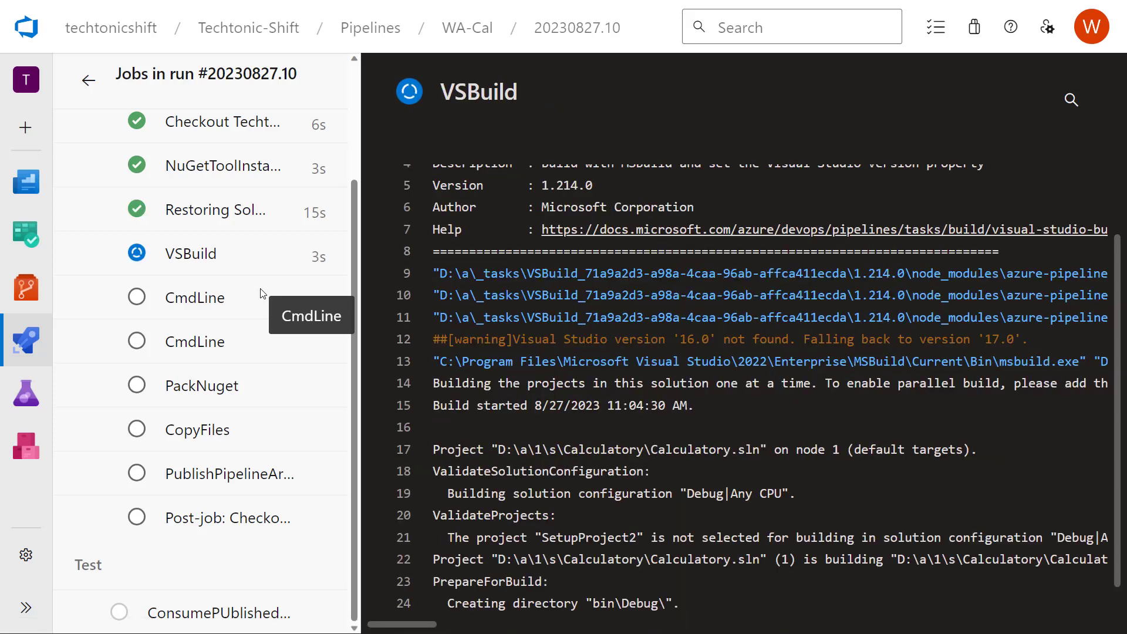
click(193, 297)
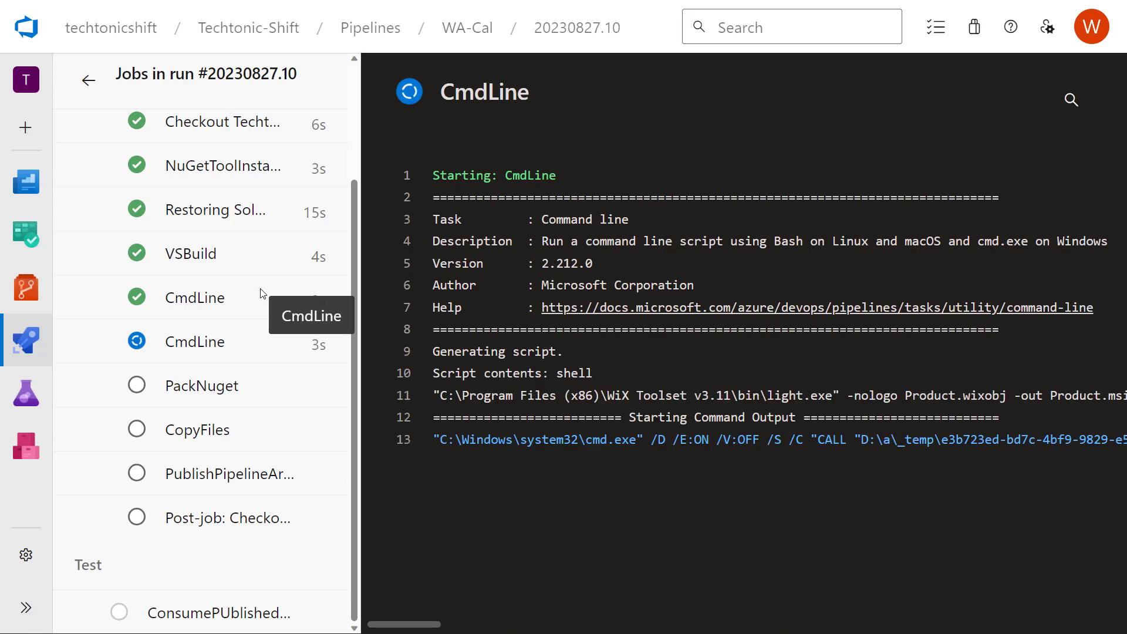
Move down the job list to the Test stage's queued ConsumePUblishedArtifact job.
click(203, 387)
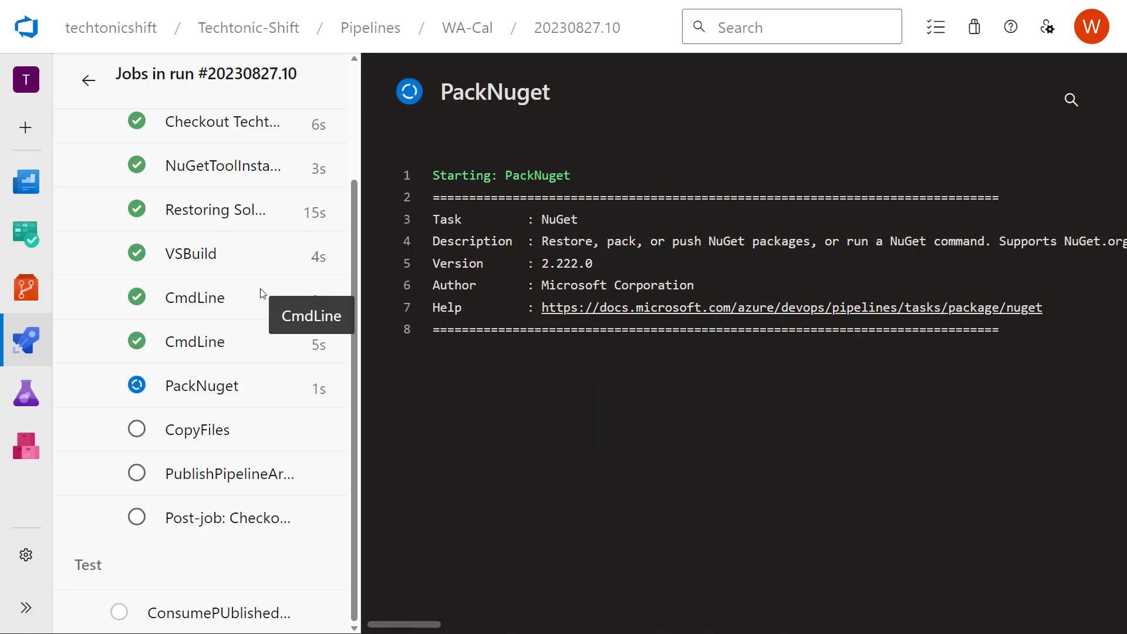
click(231, 473)
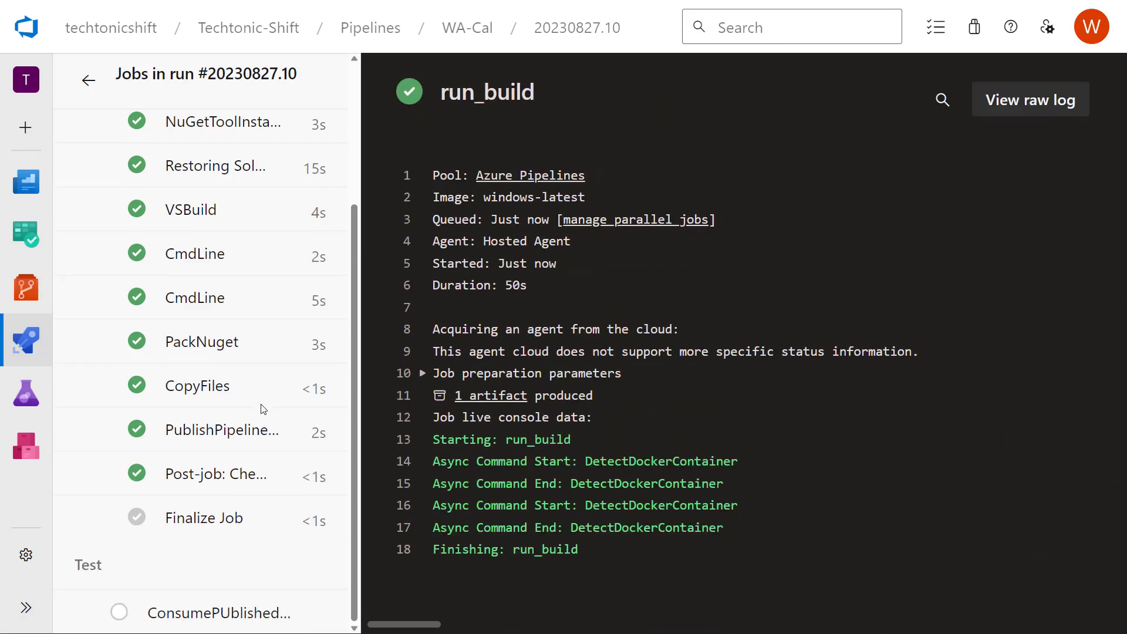
click(218, 612)
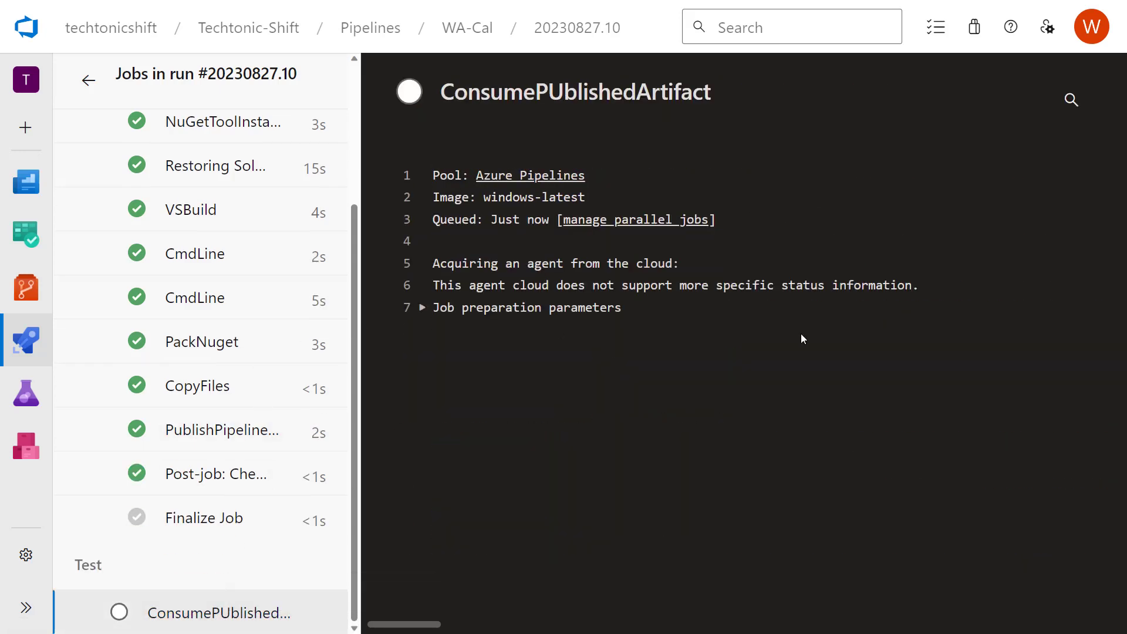
Watch the ConsumePUblishedArtifact job's checkout, Download and PowerShell steps finish green in 12s.
click(218, 613)
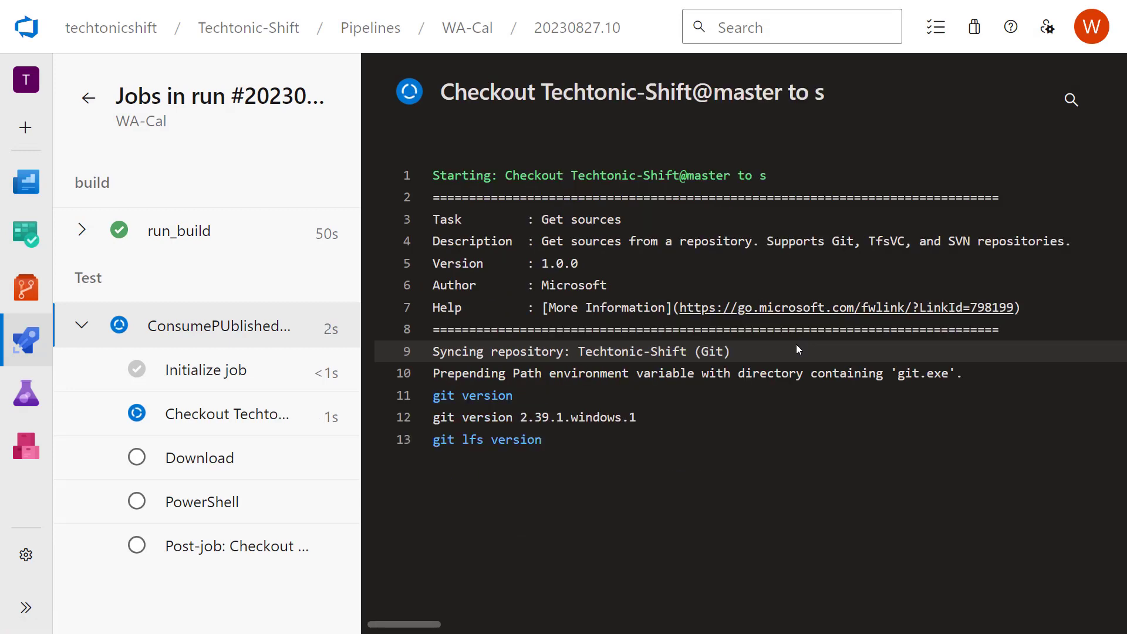
scroll(down, 3)
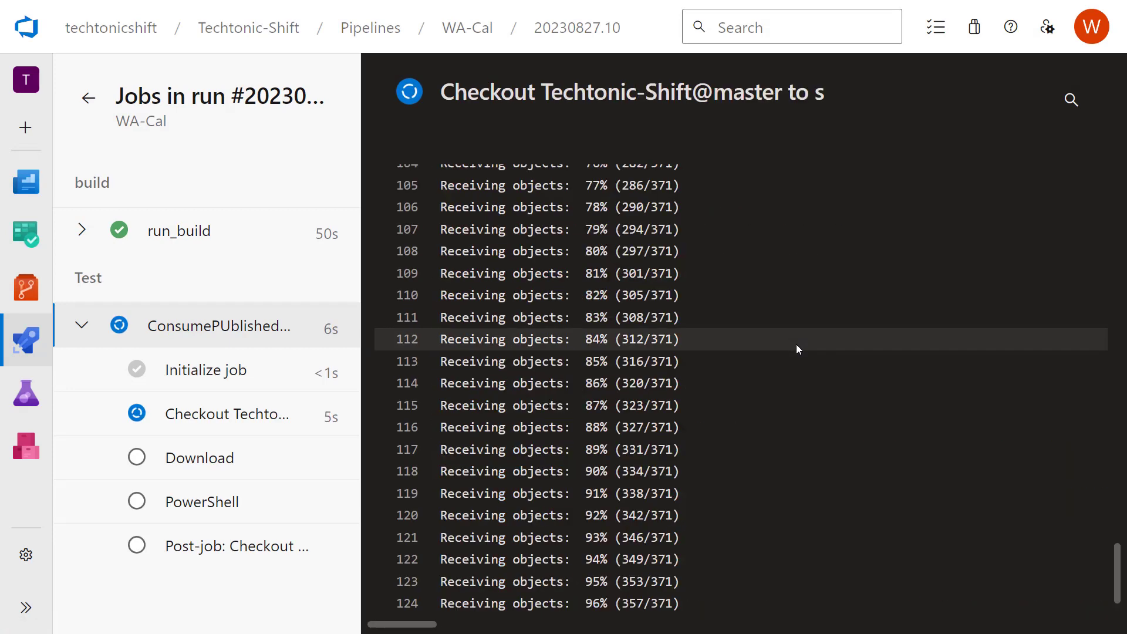
click(200, 457)
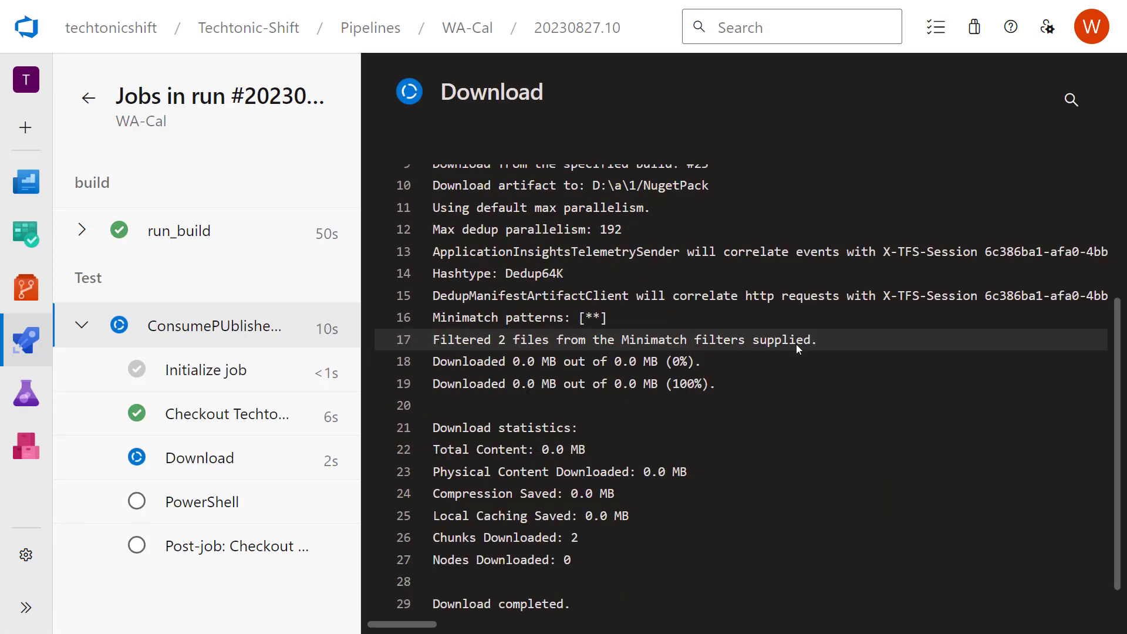
click(215, 325)
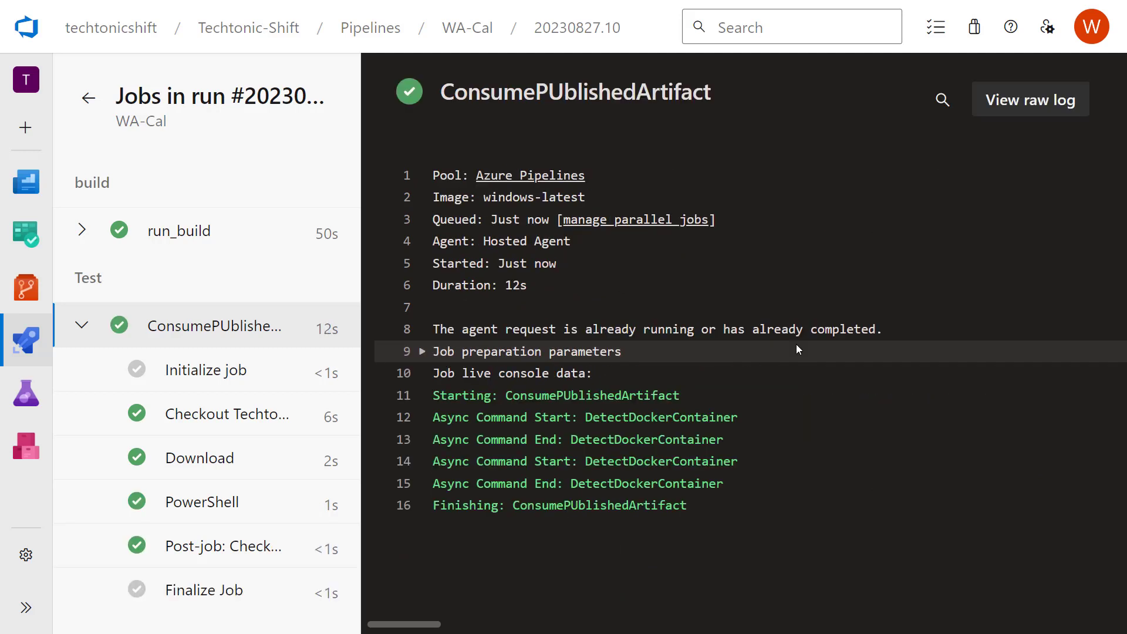
mouse_move(161, 485)
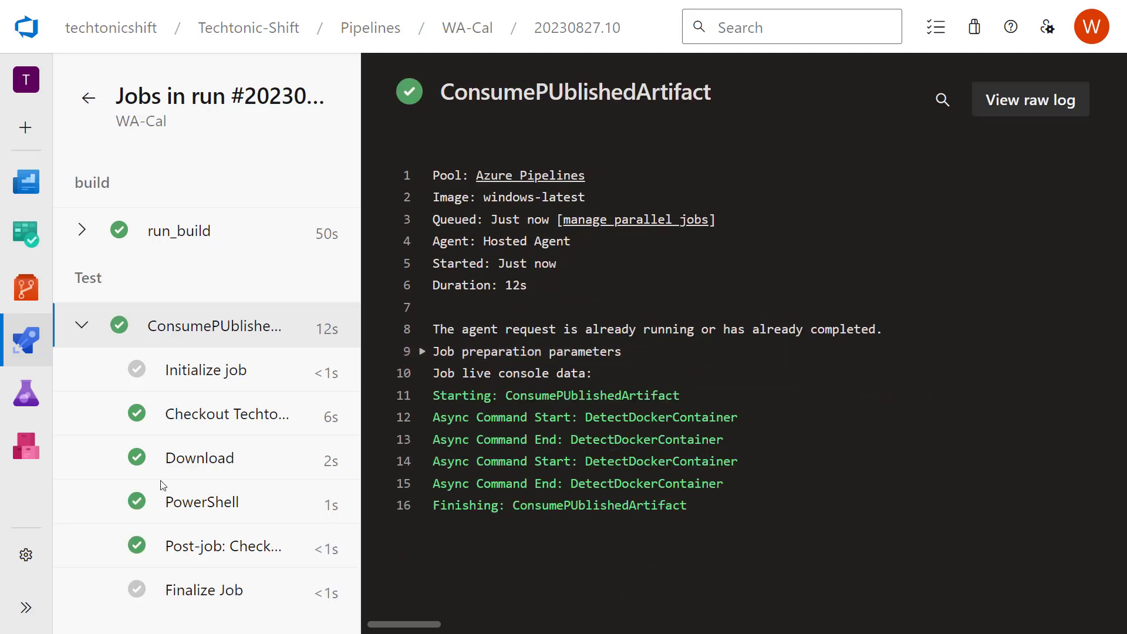
Show the PowerShell step log and highlight Publish.ps1's 'Published in the last stage' output line.
click(201, 501)
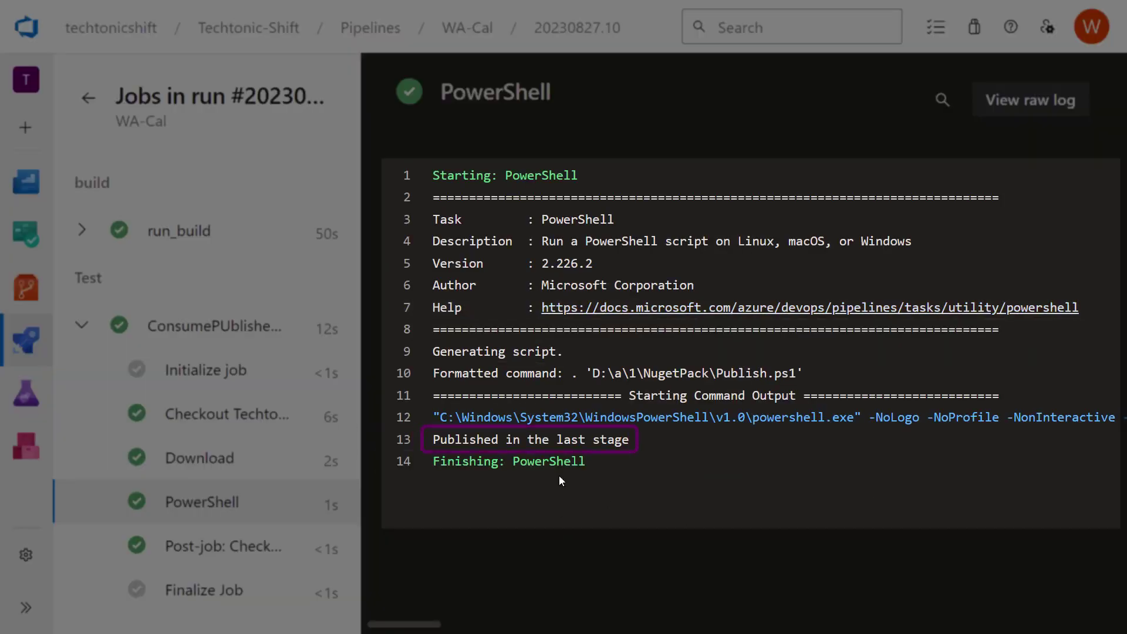
double_click(529, 439)
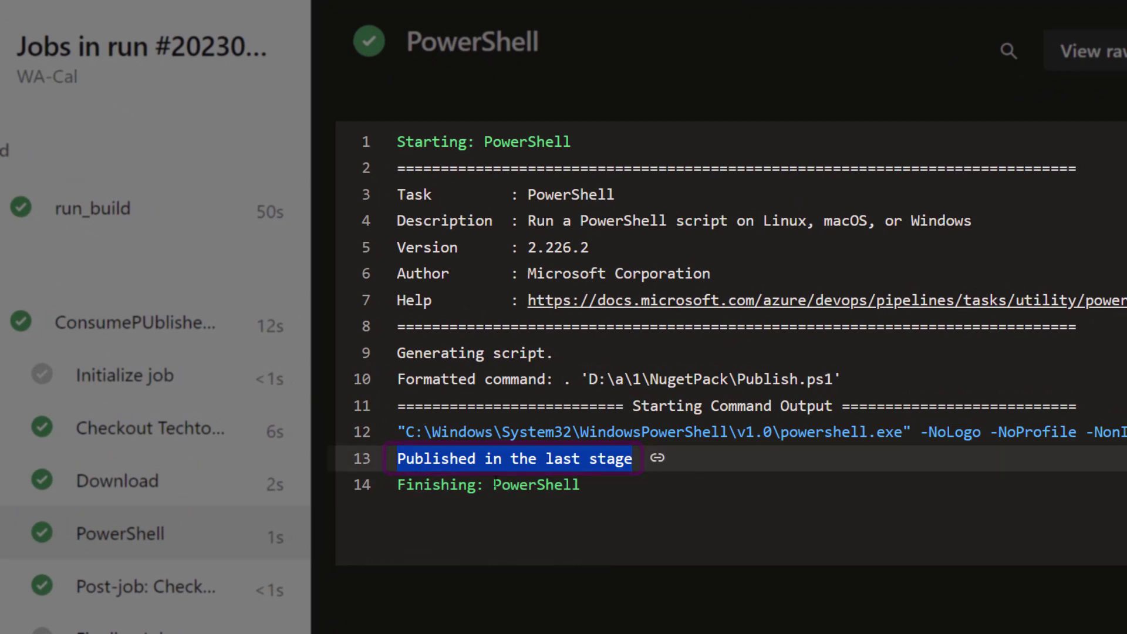
mouse_move(776, 521)
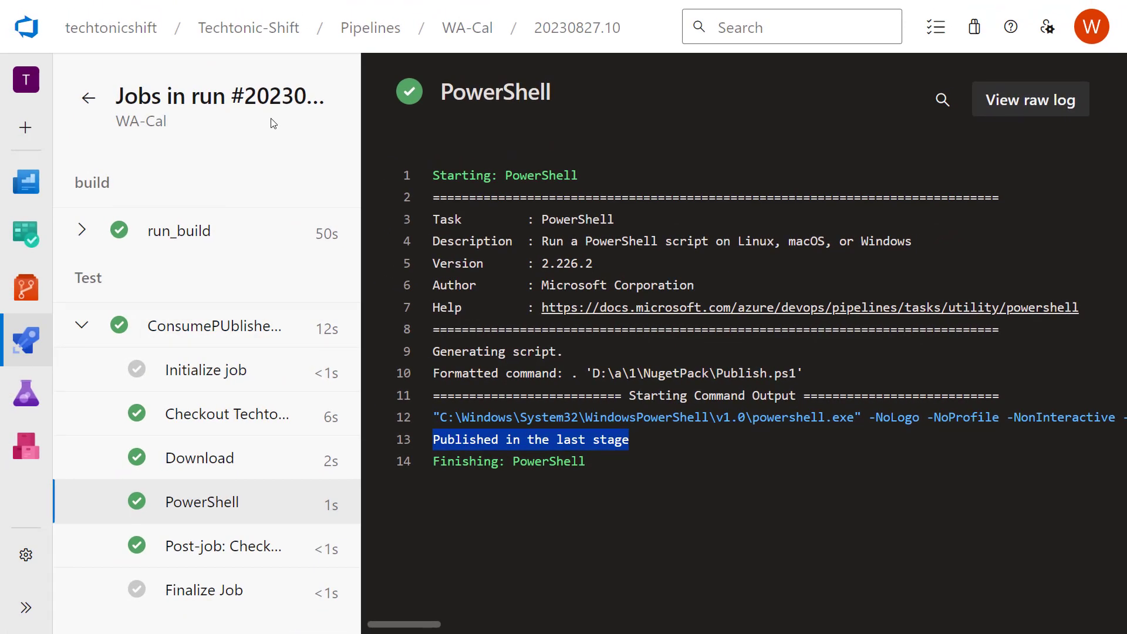
mouse_move(327, 189)
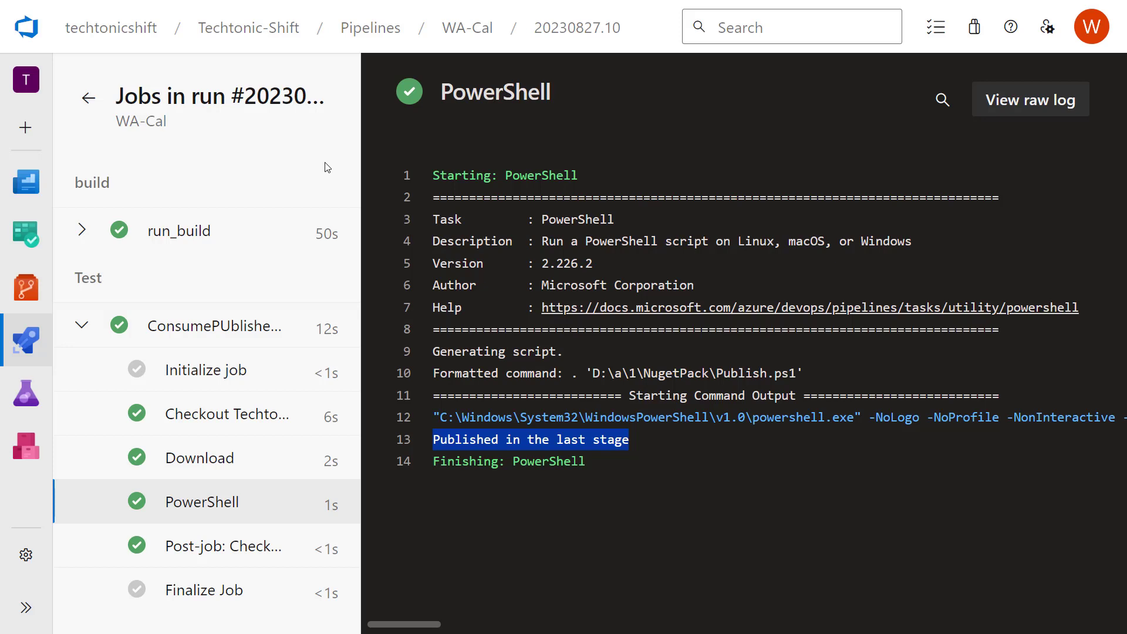
mouse_move(340, 68)
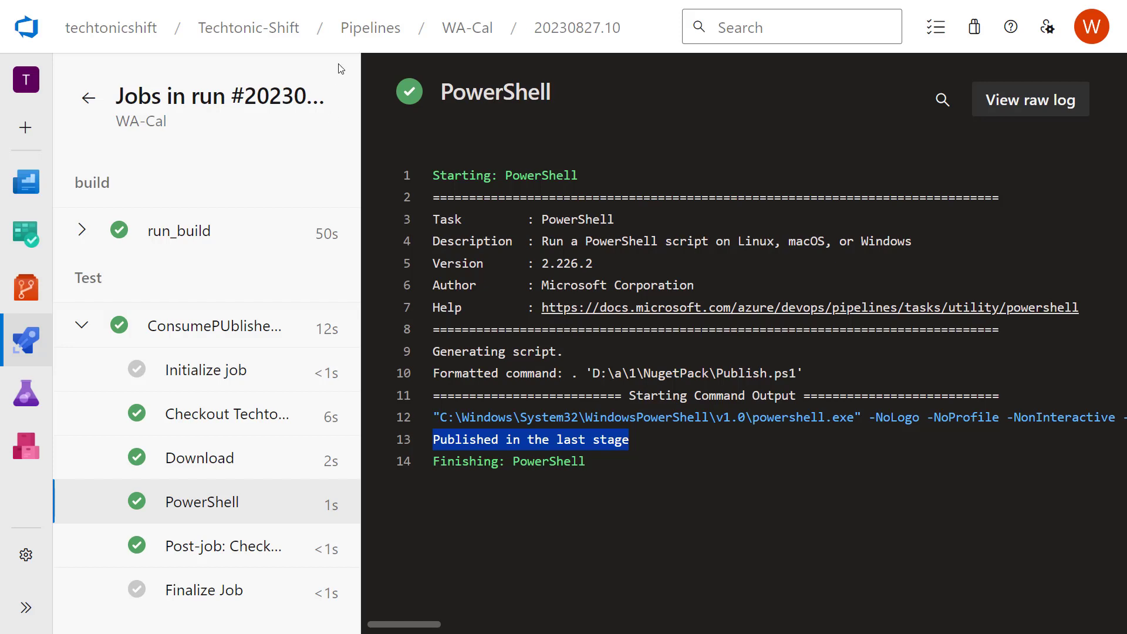